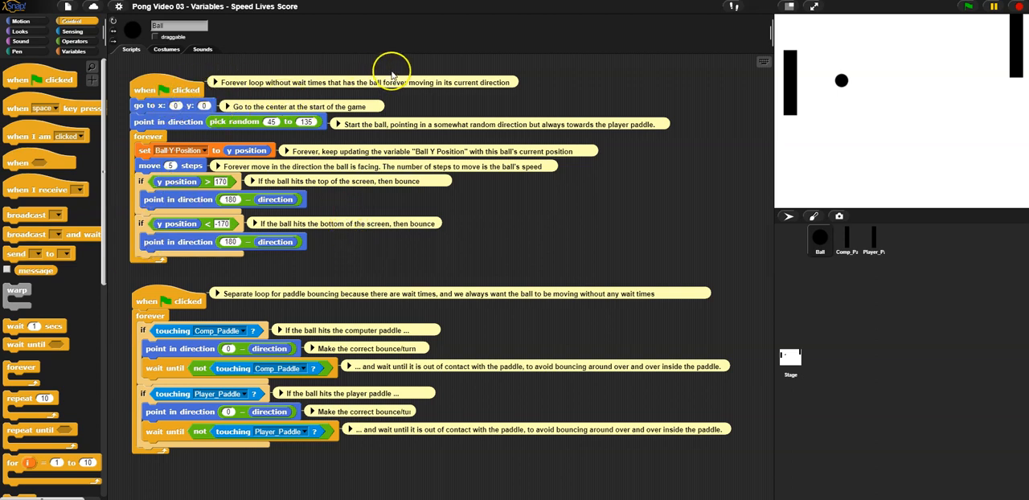
pyautogui.moveTo(335, 233)
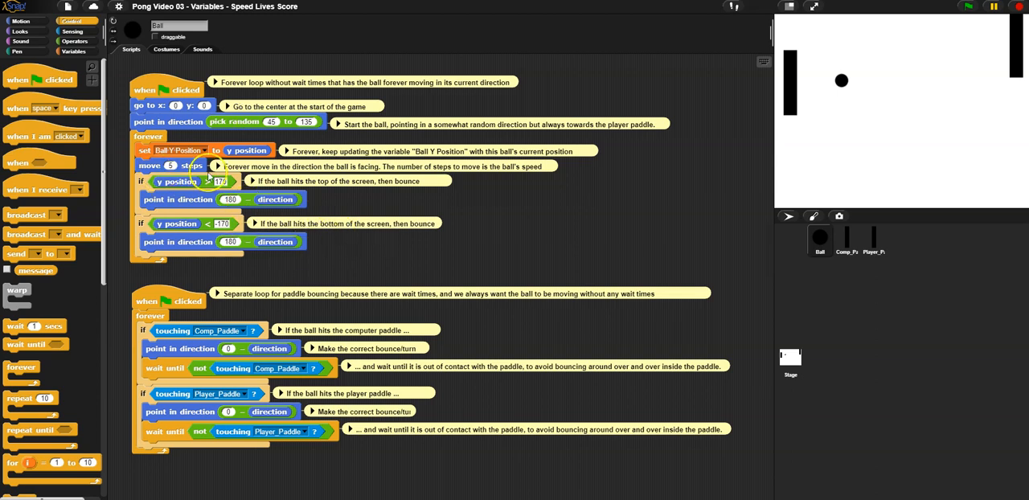
pyautogui.moveTo(406, 153)
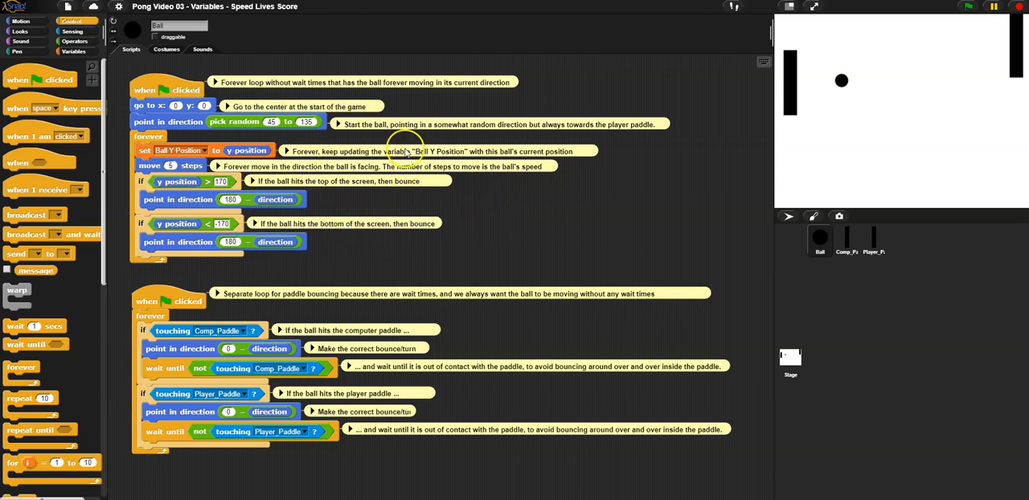
pyautogui.moveTo(363, 202)
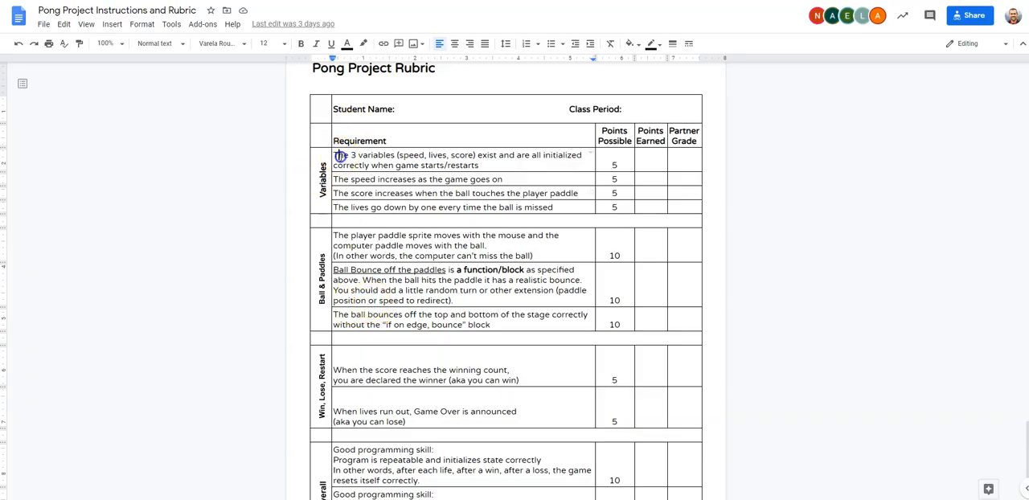
# Step: Show the Variables category in the block palette for the Pong project
pyautogui.click(495, 164)
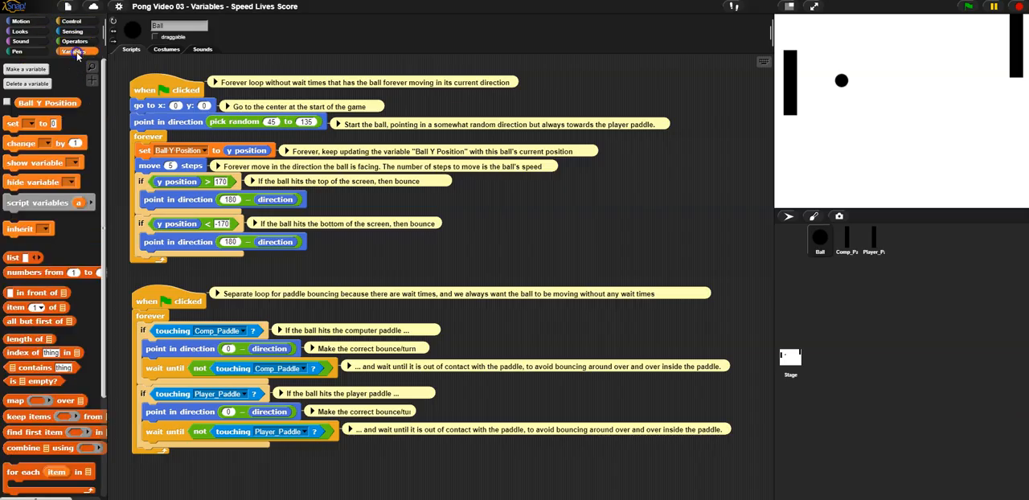
# Step: Create a Ball Speed variable available to all sprites
pyautogui.click(25, 68)
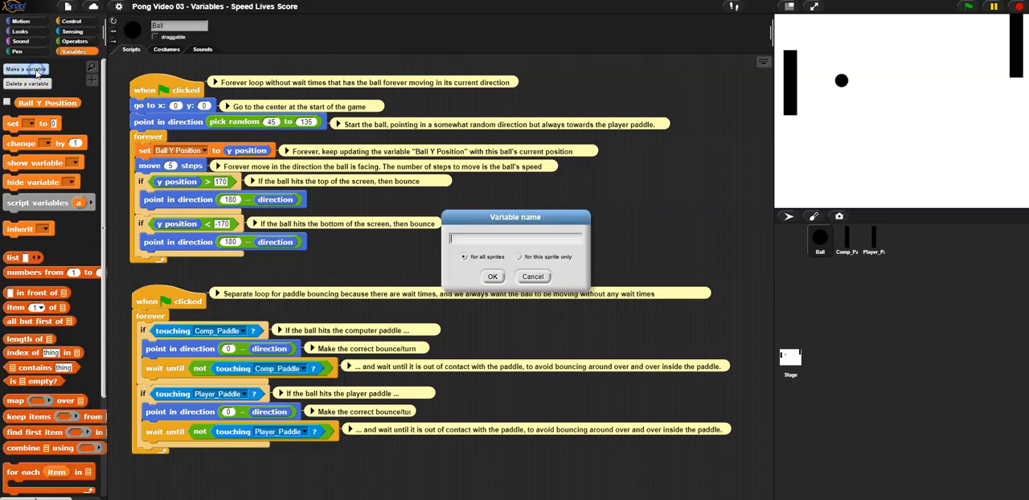
pyautogui.write('Ball Sp')
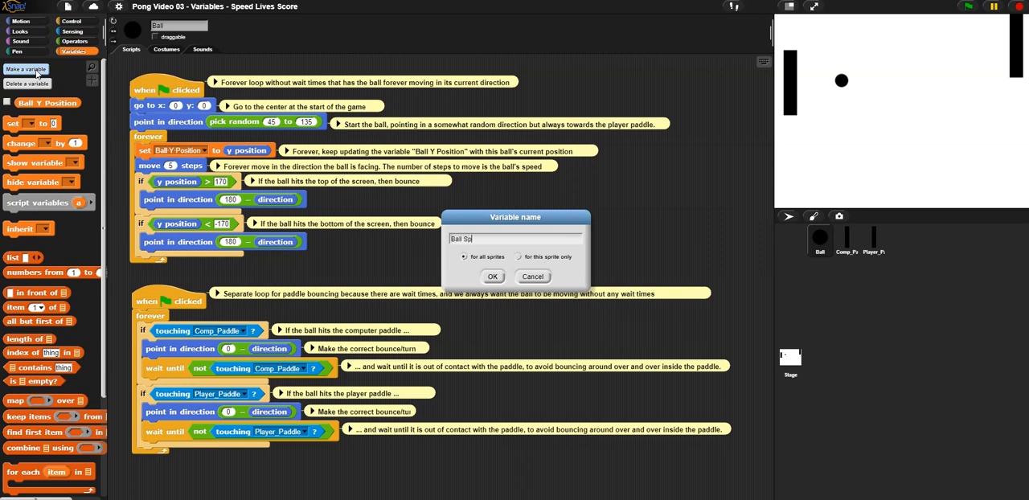
pyautogui.click(492, 277)
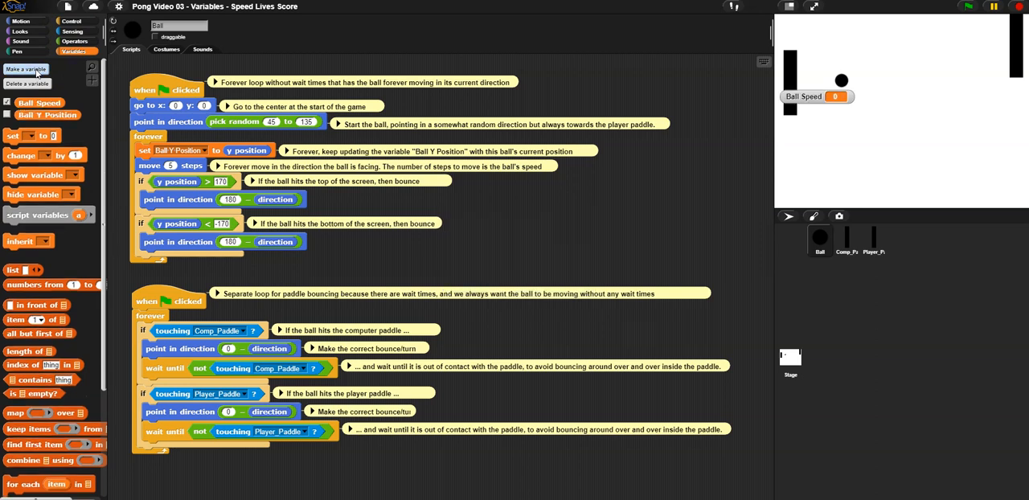
# Step: Create a Lives Remaining variable available to all sprites
pyautogui.click(25, 69)
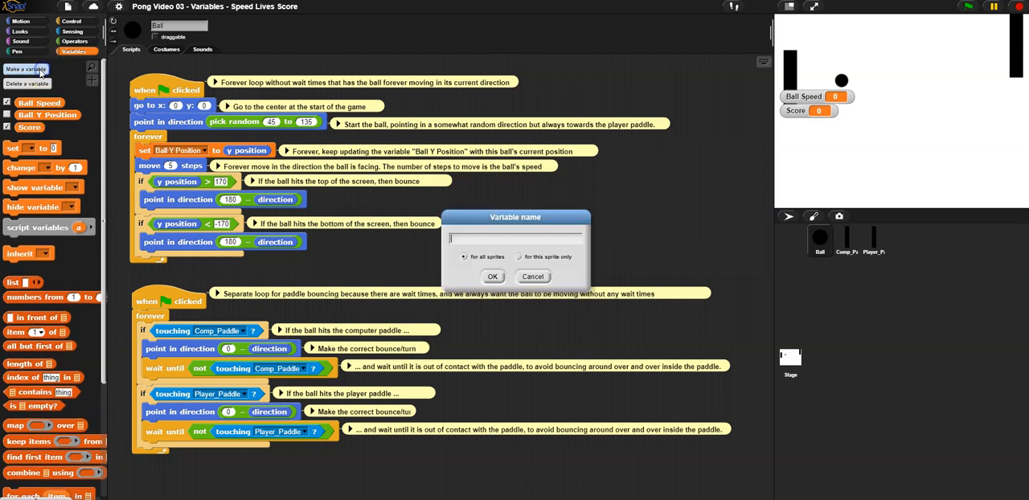
pyautogui.write('Lives')
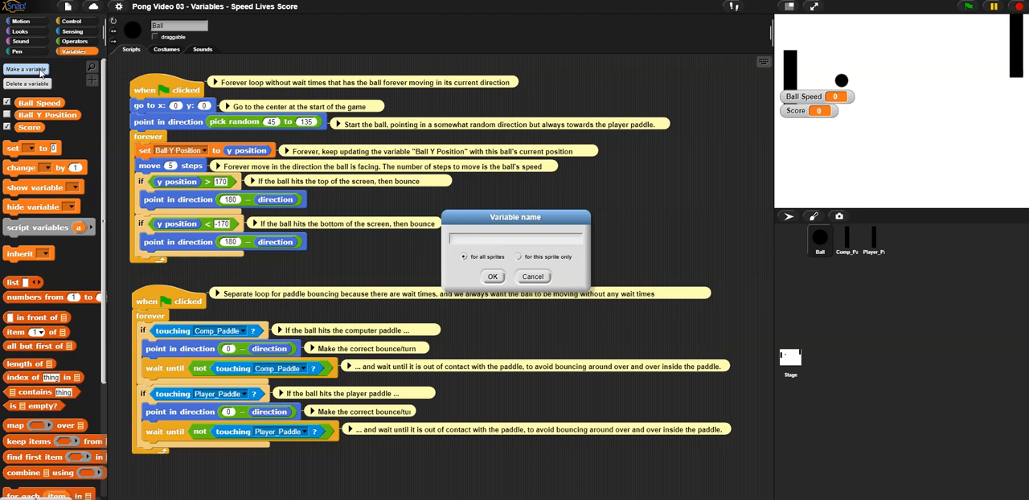
pyautogui.write('Lives Remain')
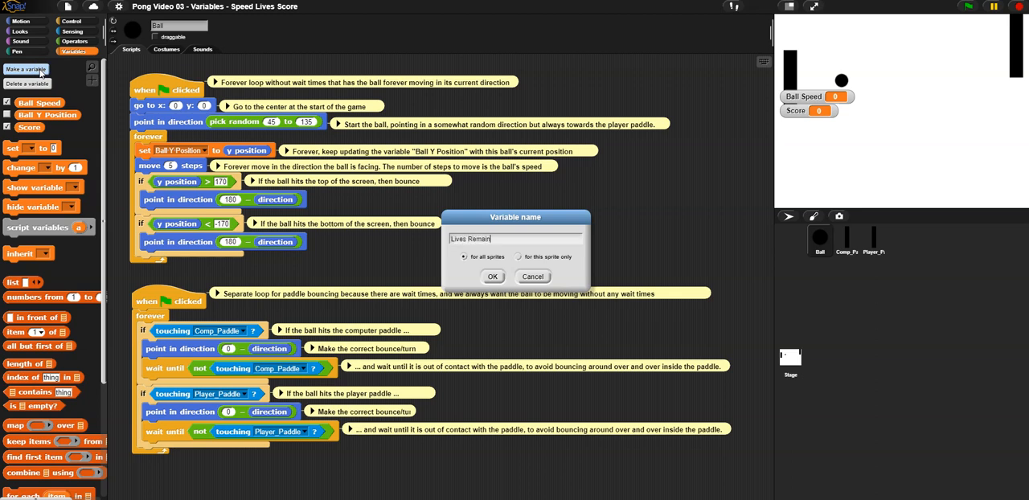
pyautogui.click(492, 276)
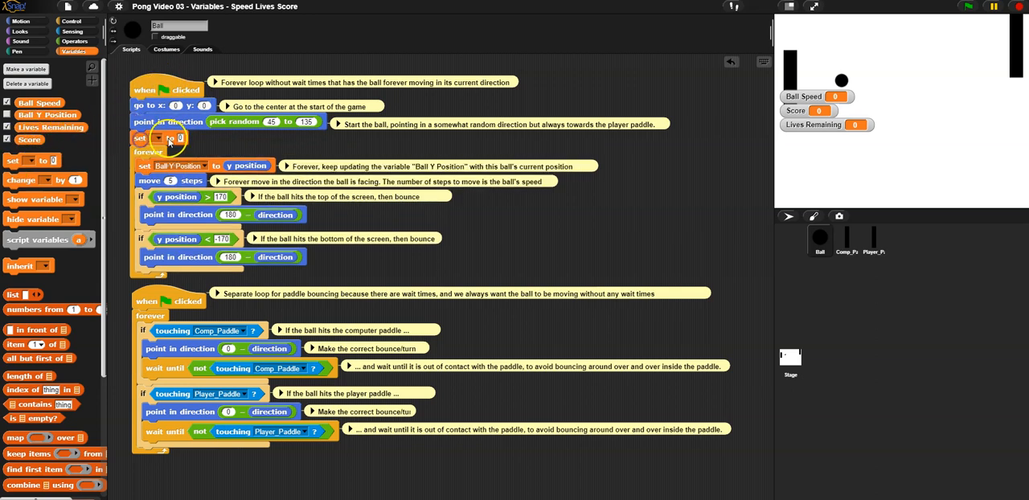
# Step: Place a 'set [ ] to' block in the ball's green-flag script below 'point in direction'
pyautogui.click(158, 136)
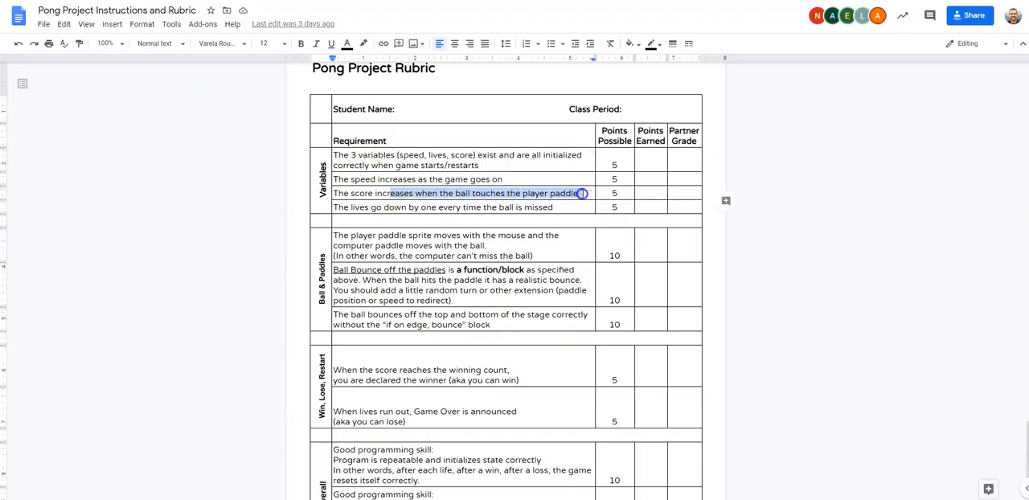
pyautogui.click(577, 193)
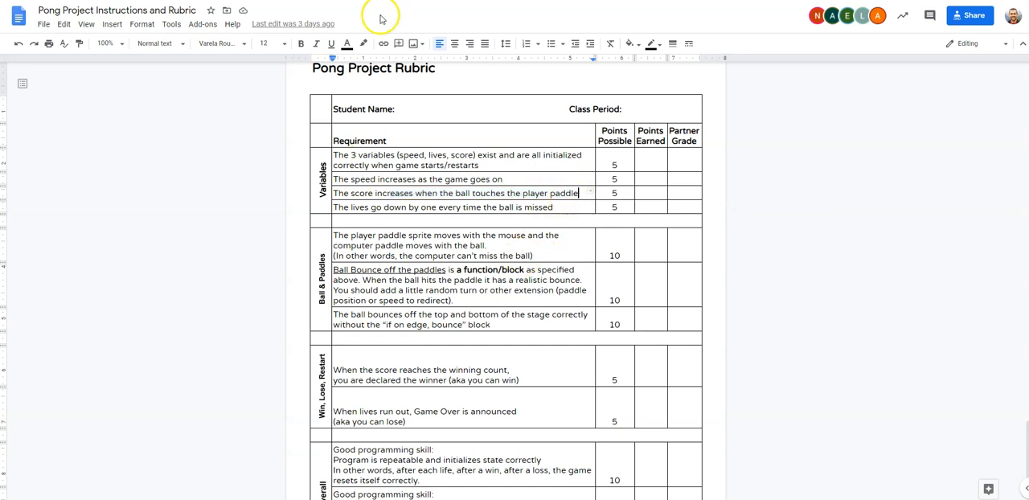
pyautogui.moveTo(529, 193)
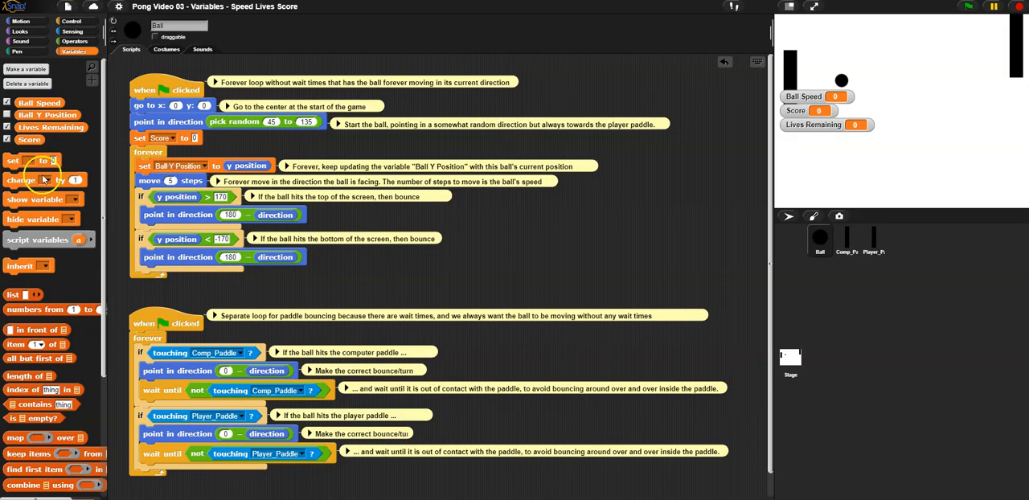
pyautogui.moveTo(271, 80)
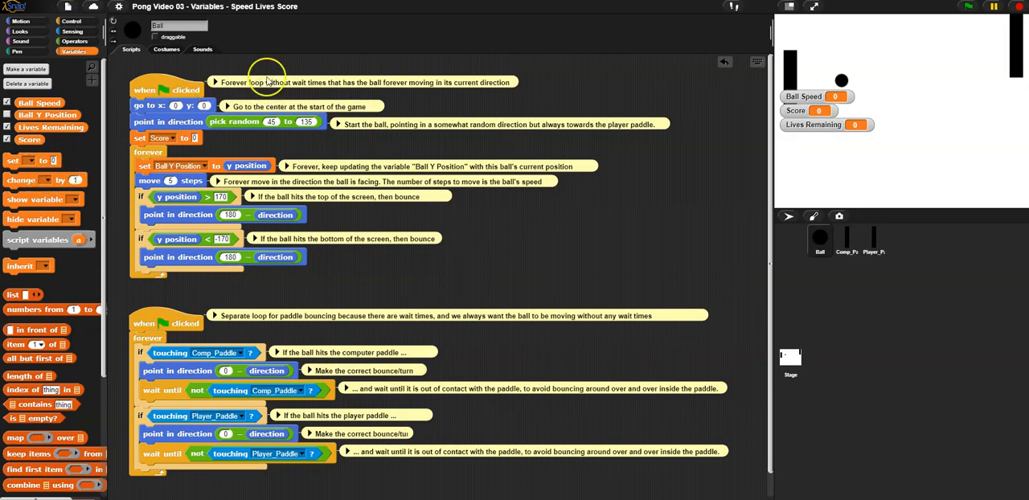
pyautogui.moveTo(486, 233)
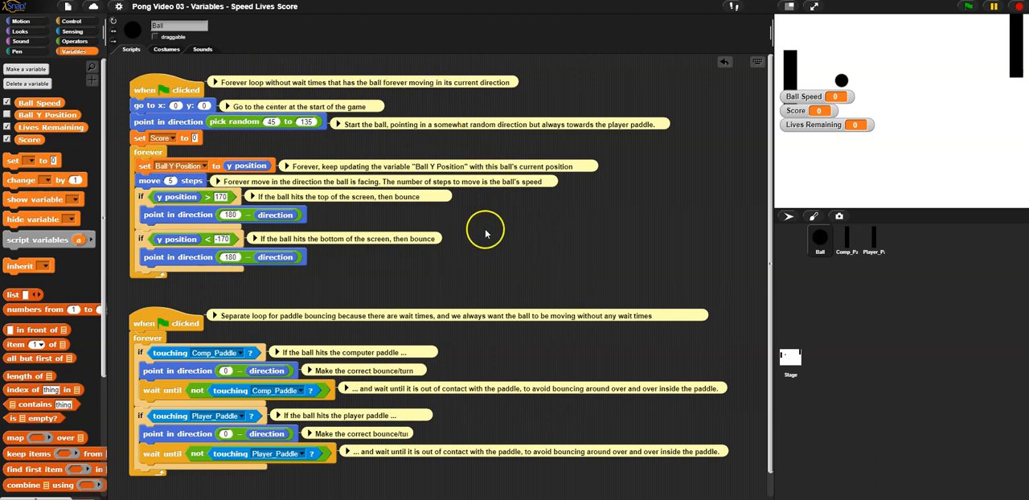
pyautogui.moveTo(180, 444)
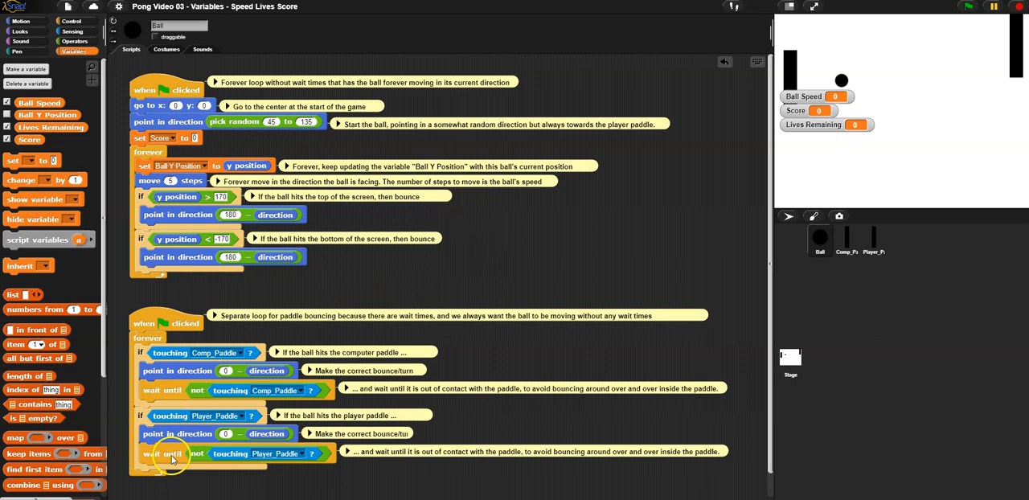
pyautogui.moveTo(192, 420)
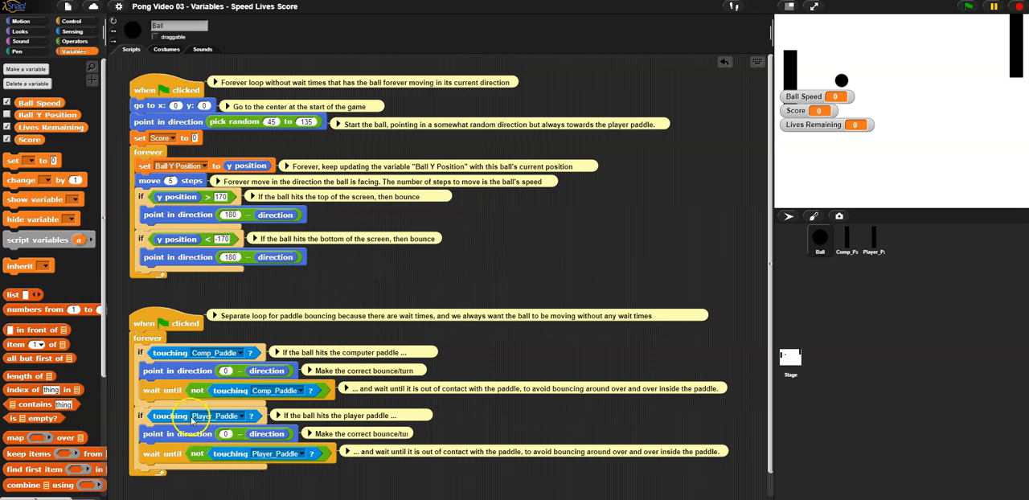
pyautogui.moveTo(222, 457)
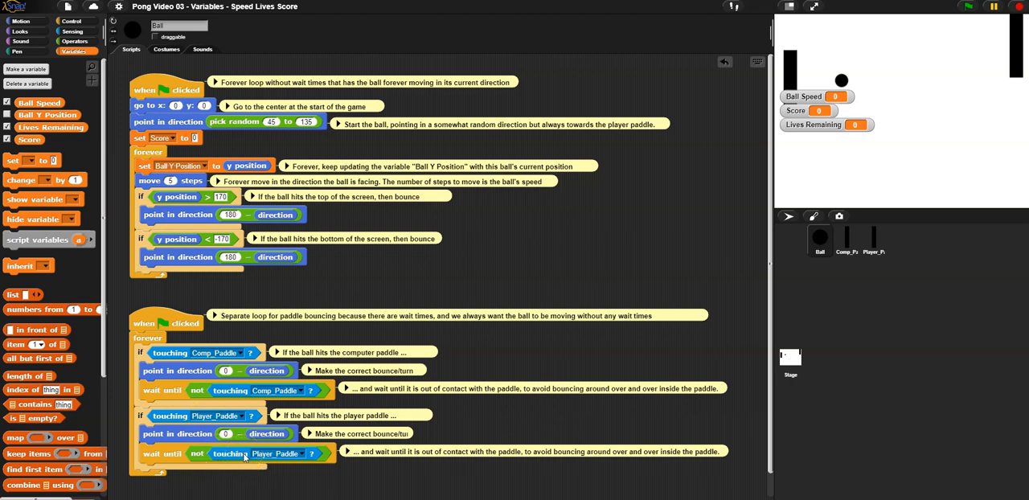
pyautogui.moveTo(248, 459)
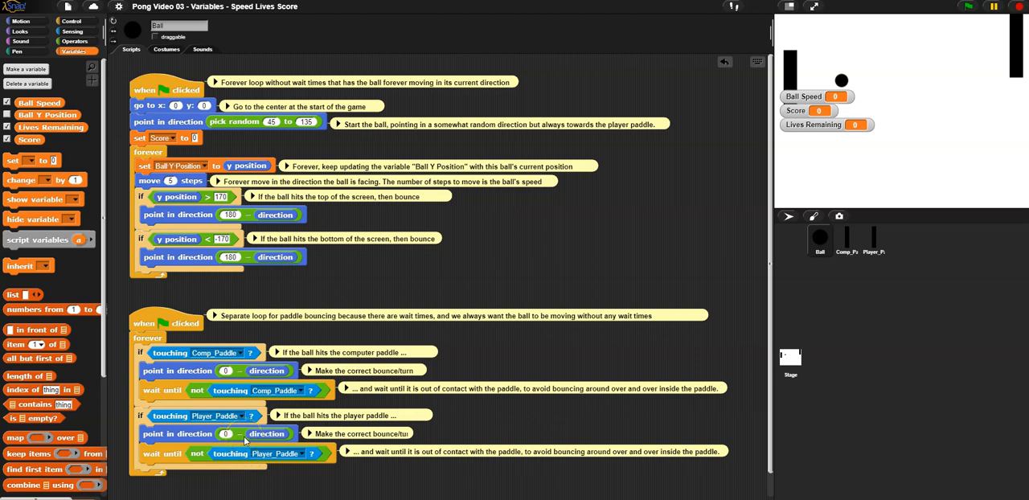
pyautogui.moveTo(169, 415)
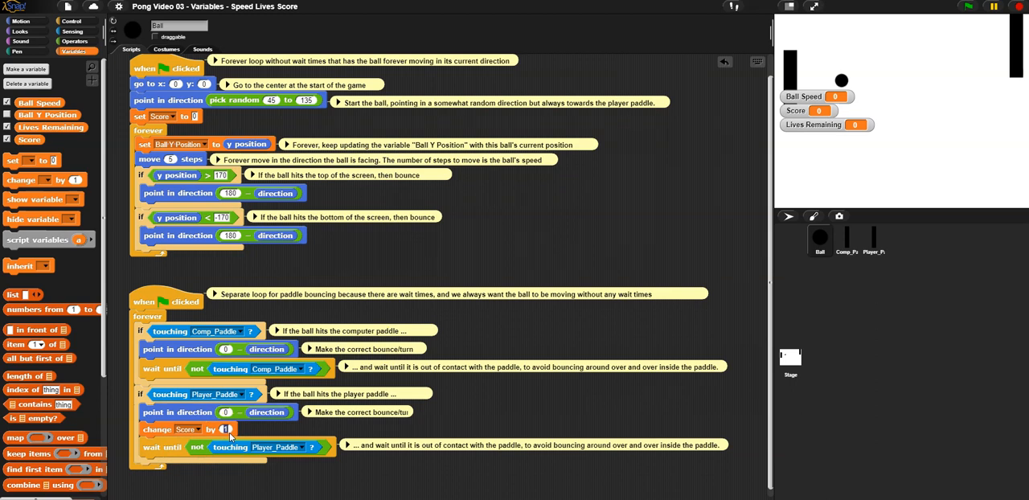
# Step: Add 'change Score by 1' inside the 'if touching Player_Paddle' branch
pyautogui.click(226, 428)
pyautogui.write('00')
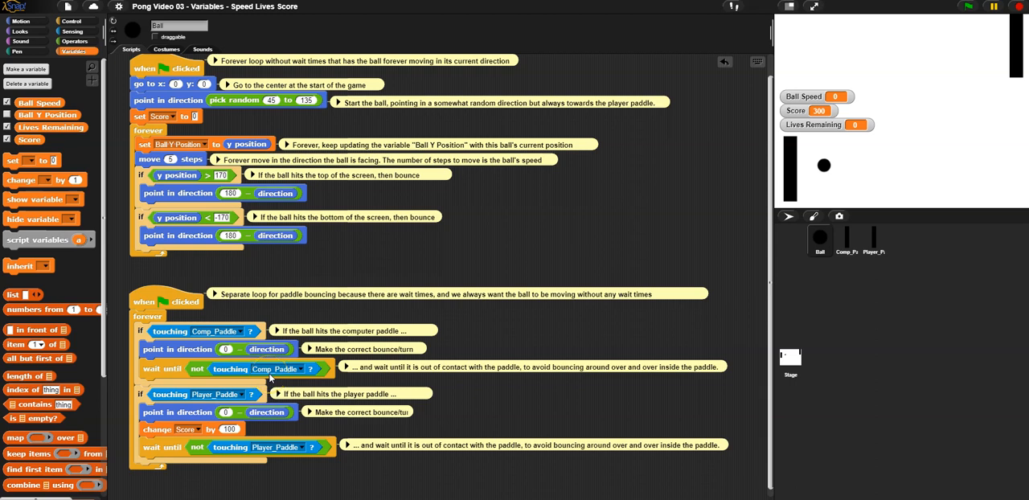
# Step: Run the game to watch the Score watcher climb, then stop it
pyautogui.click(968, 6)
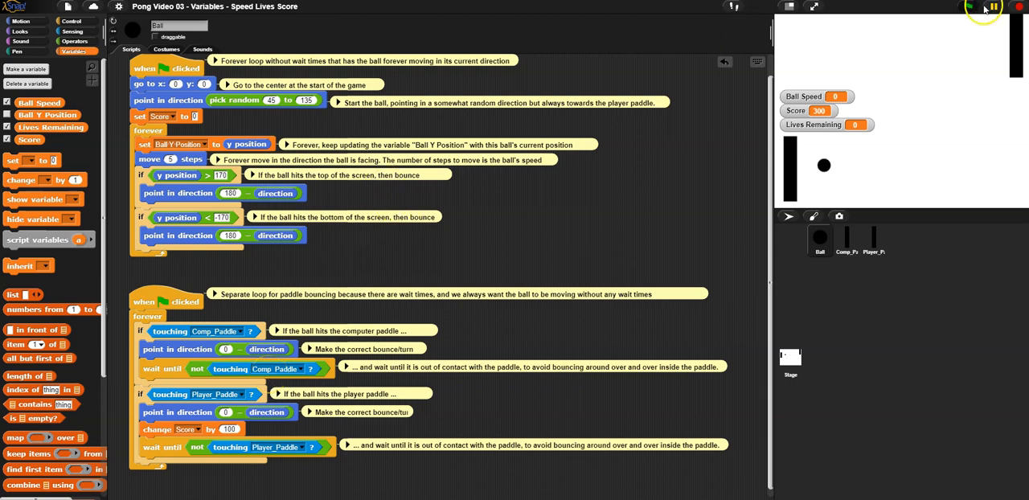
pyautogui.click(968, 7)
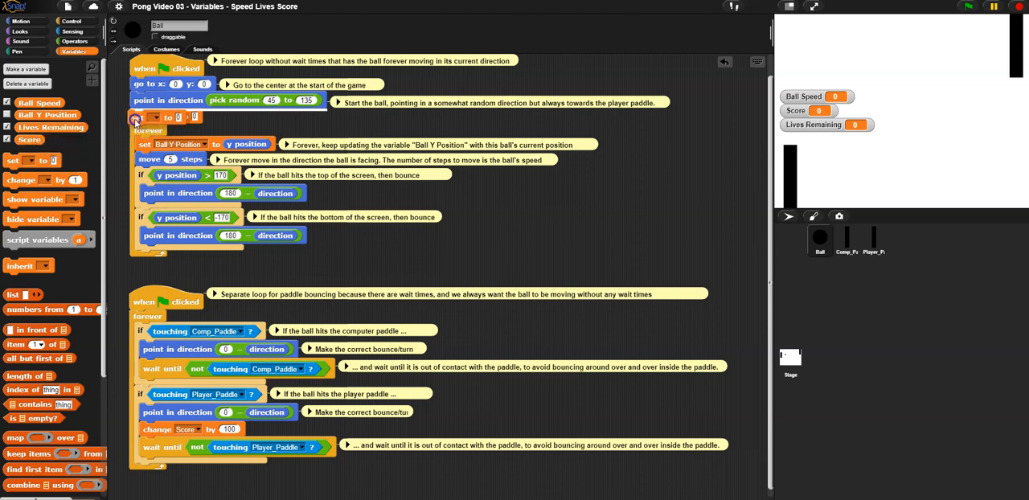
# Step: Make the new start-of-game set block target Lives Remaining
pyautogui.click(180, 116)
pyautogui.write('3')
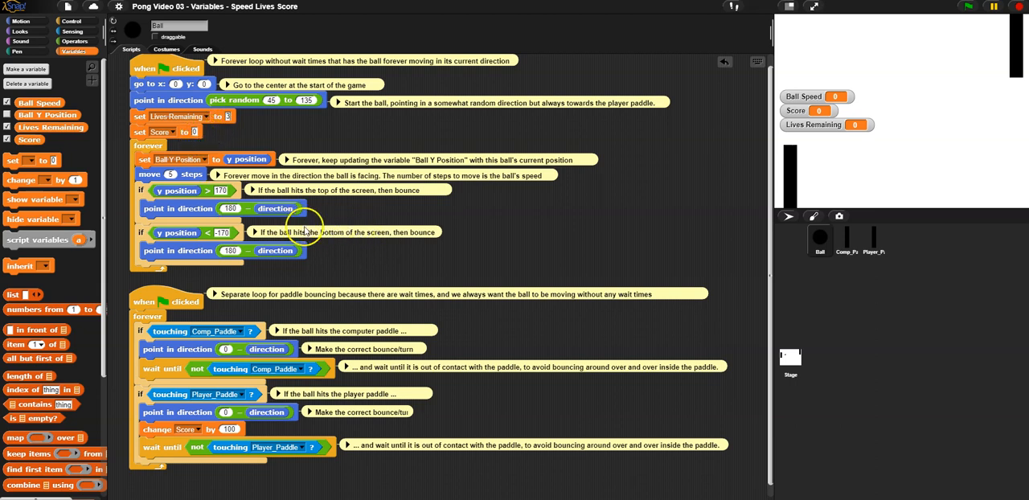
pyautogui.moveTo(936, 183)
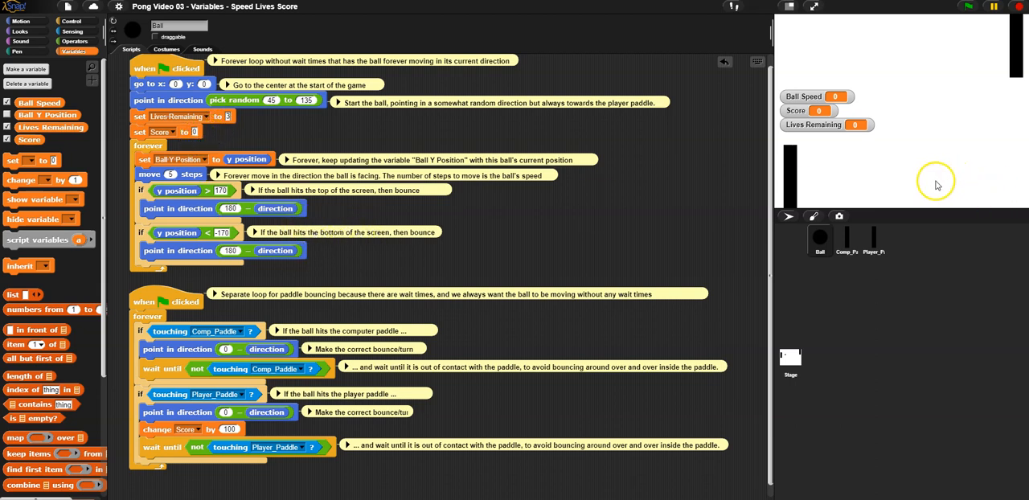
pyautogui.moveTo(920, 188)
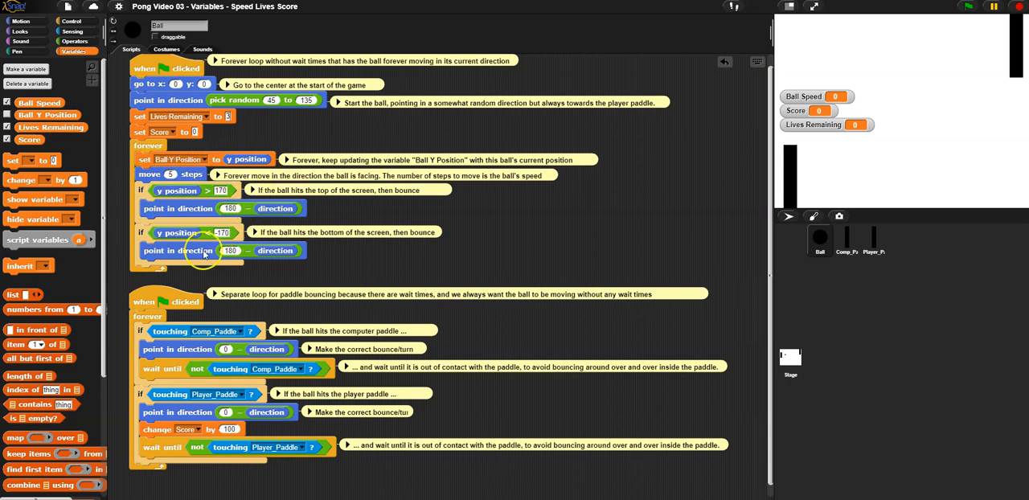
pyautogui.moveTo(167, 373)
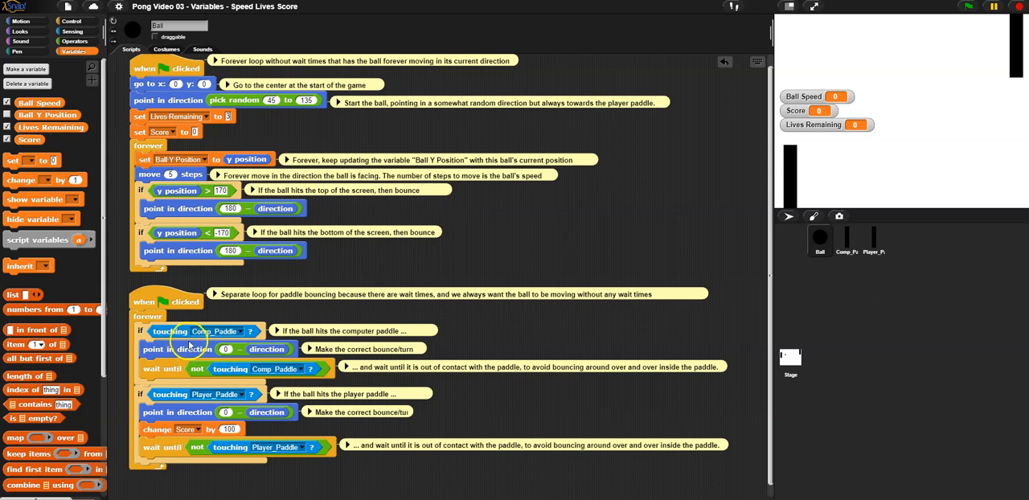
pyautogui.moveTo(193, 366)
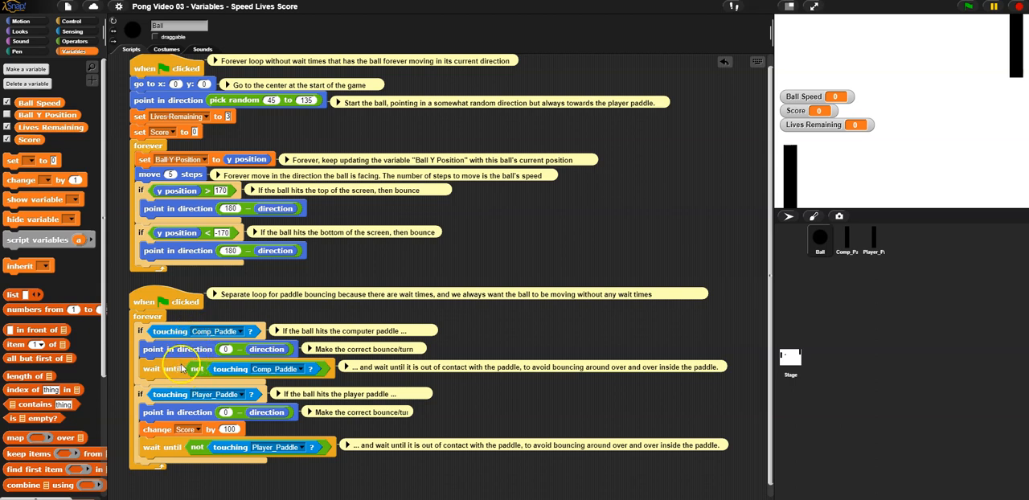
pyautogui.moveTo(200, 455)
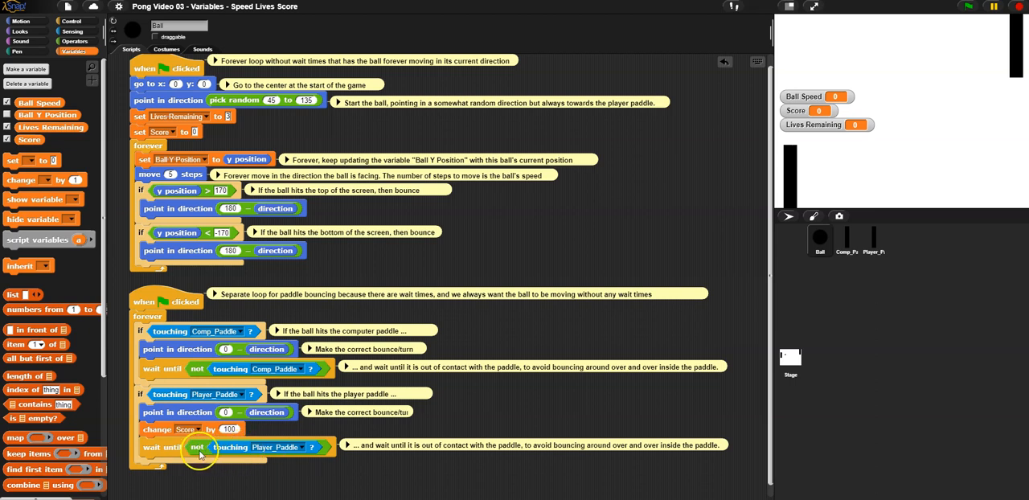
pyautogui.moveTo(206, 411)
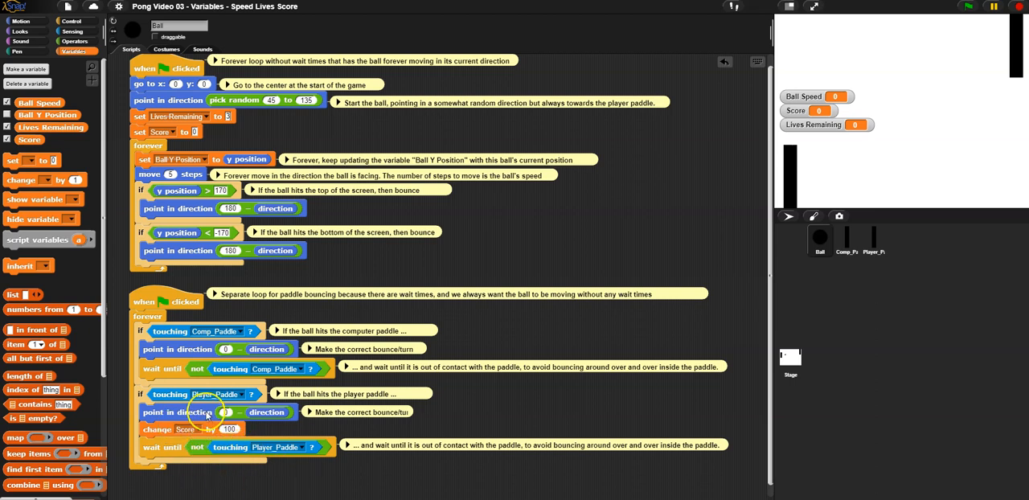
pyautogui.moveTo(115, 203)
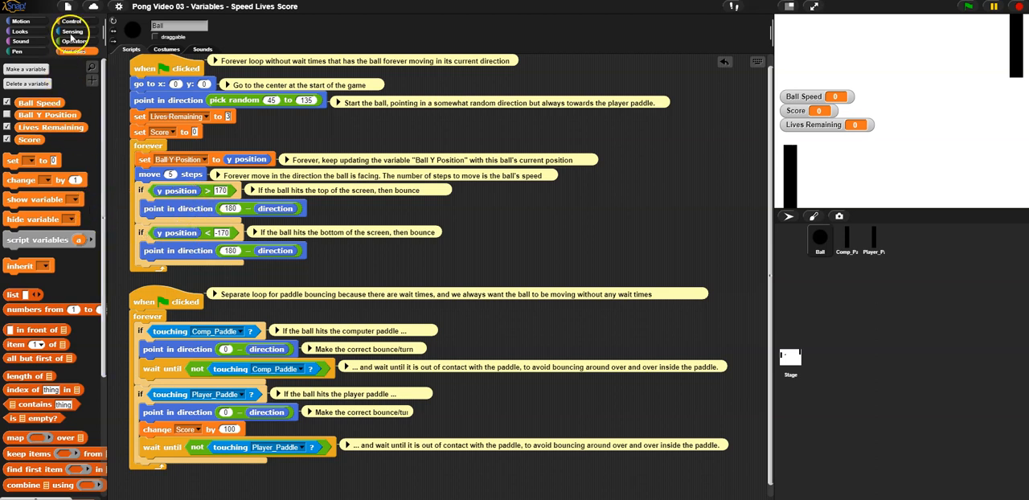
# Step: Add an 'if x position > 300' check inside the ball's forever loop
pyautogui.click(71, 21)
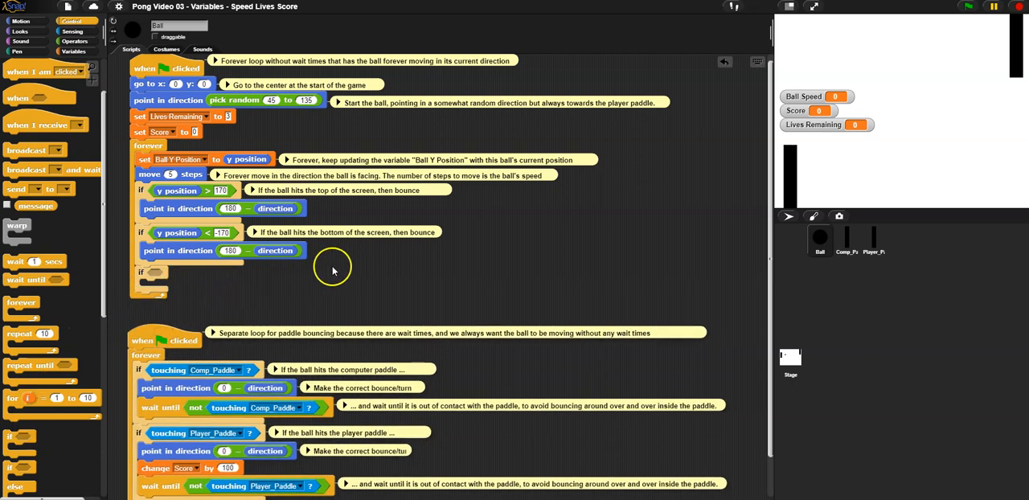
pyautogui.moveTo(1010, 61)
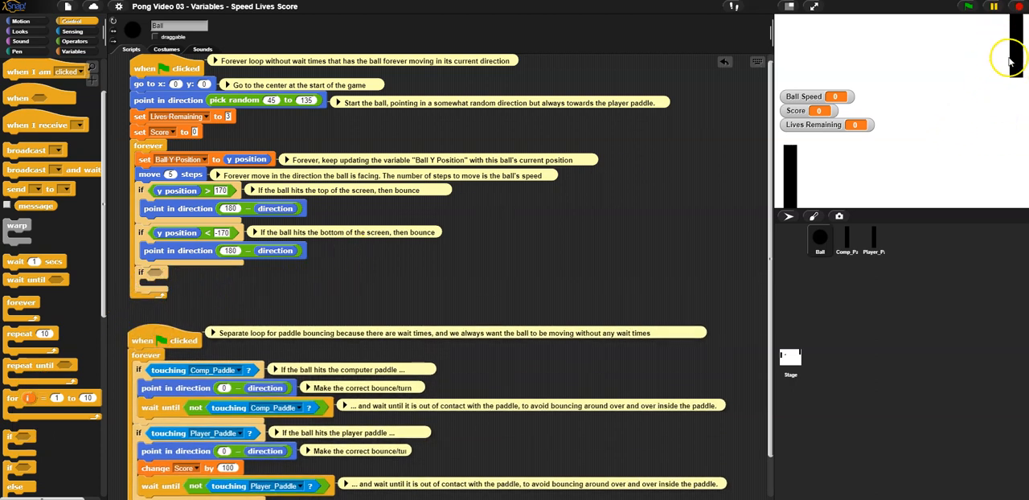
pyautogui.moveTo(907, 66)
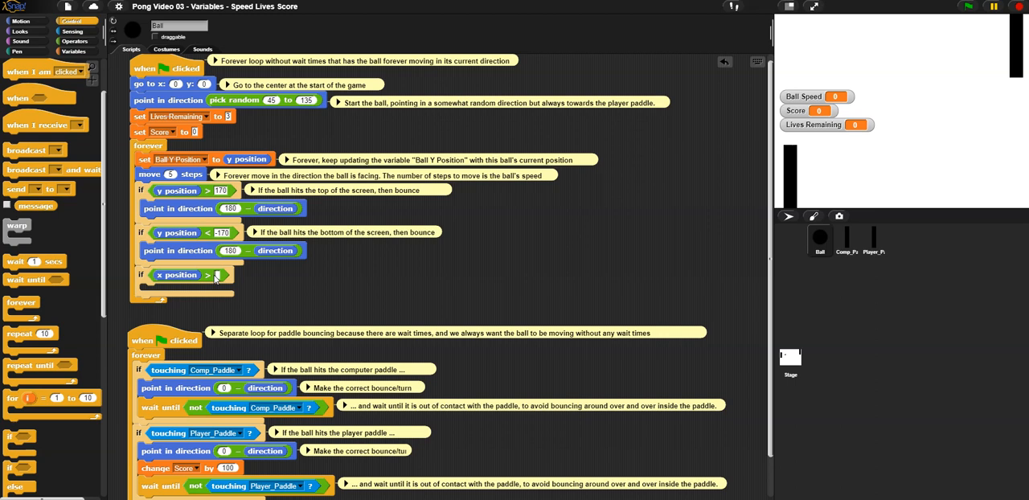
pyautogui.write('300')
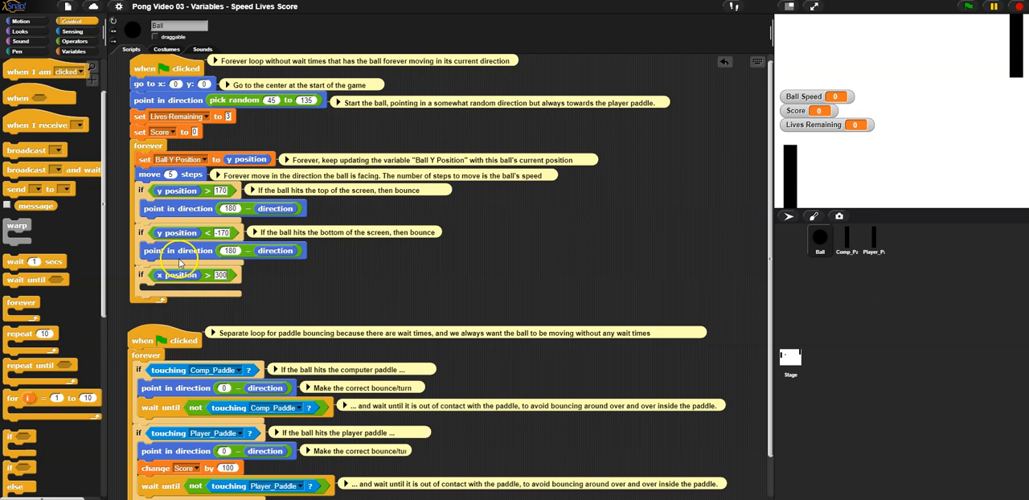
pyautogui.moveTo(171, 305)
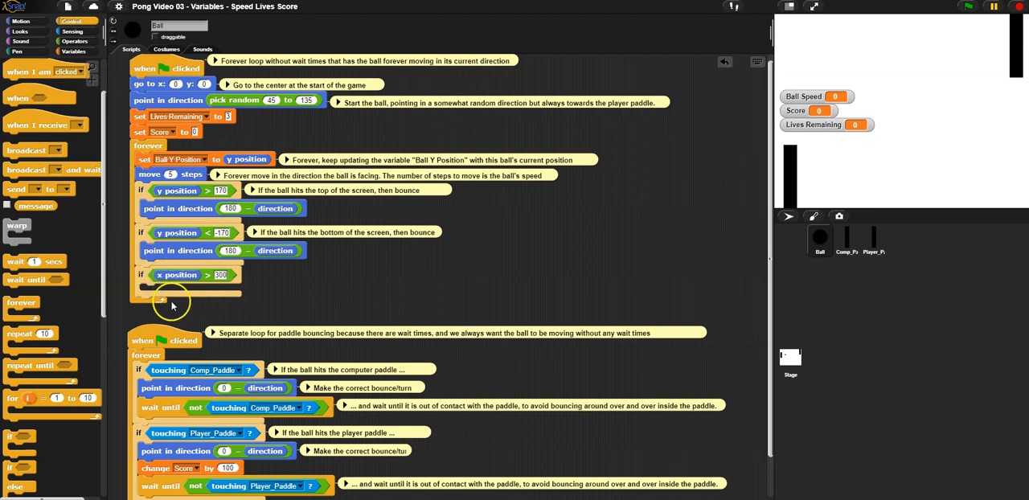
pyautogui.moveTo(190, 280)
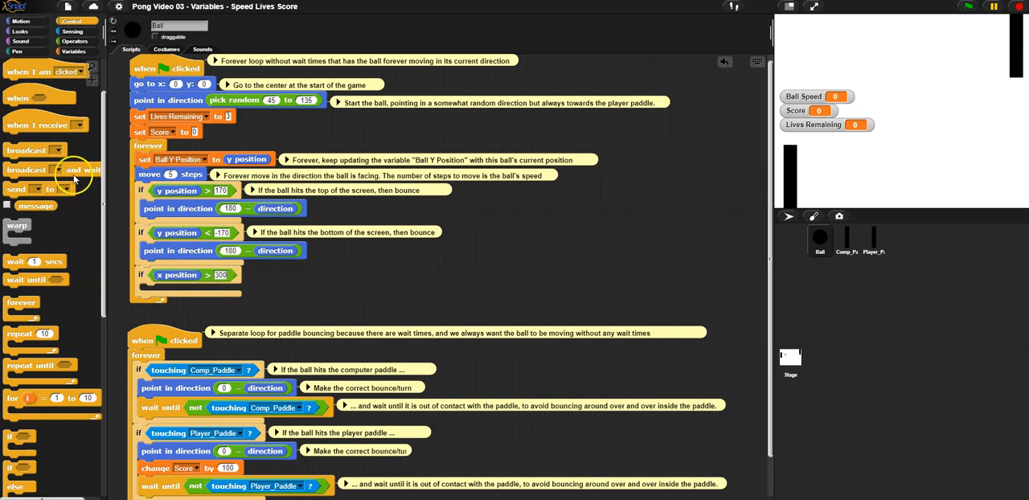
pyautogui.moveTo(209, 224)
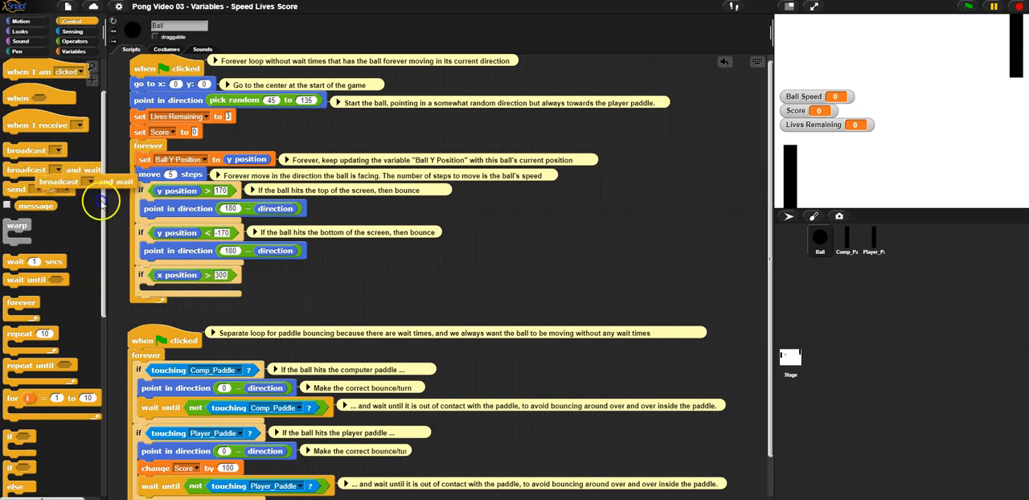
# Step: Broadcast a new 'Lose a Life' message and wait inside the x position check
pyautogui.moveTo(52, 170); pyautogui.dragTo(189, 291)
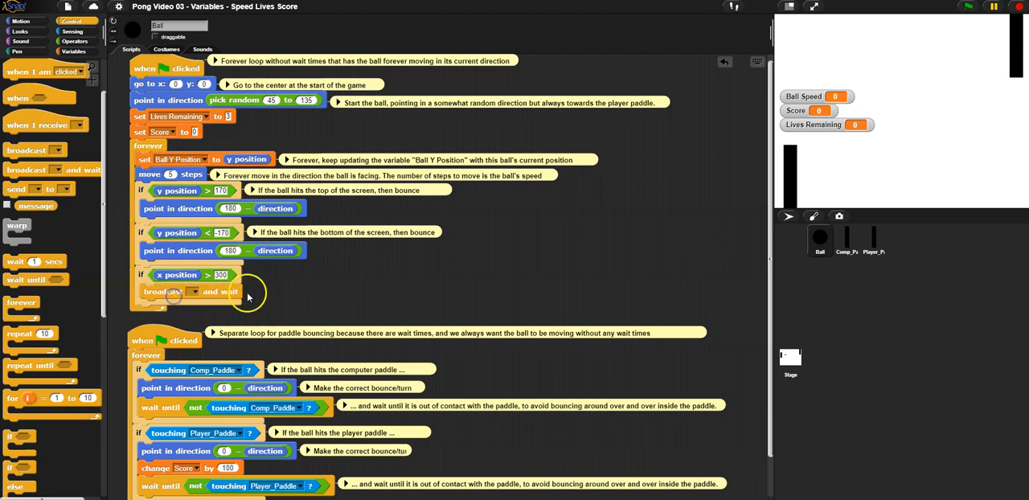
pyautogui.moveTo(192, 299)
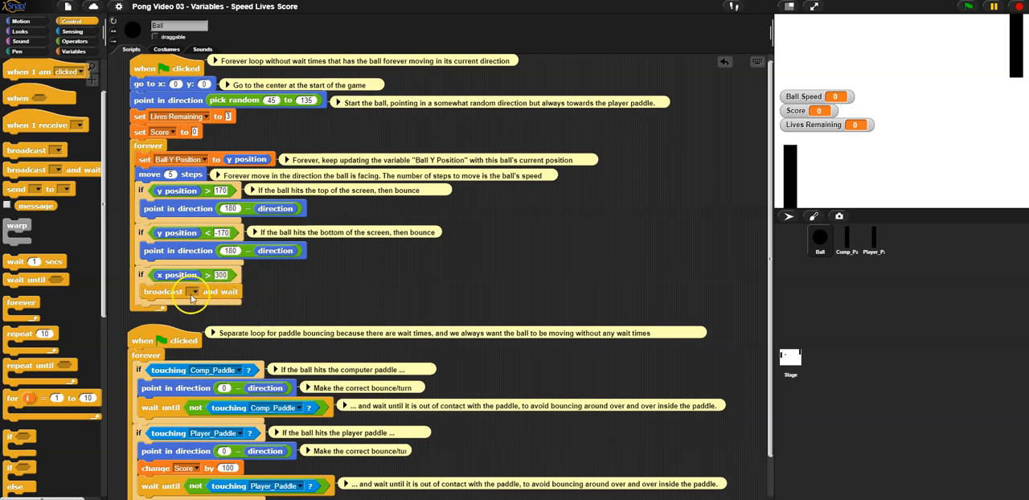
pyautogui.moveTo(668, 180)
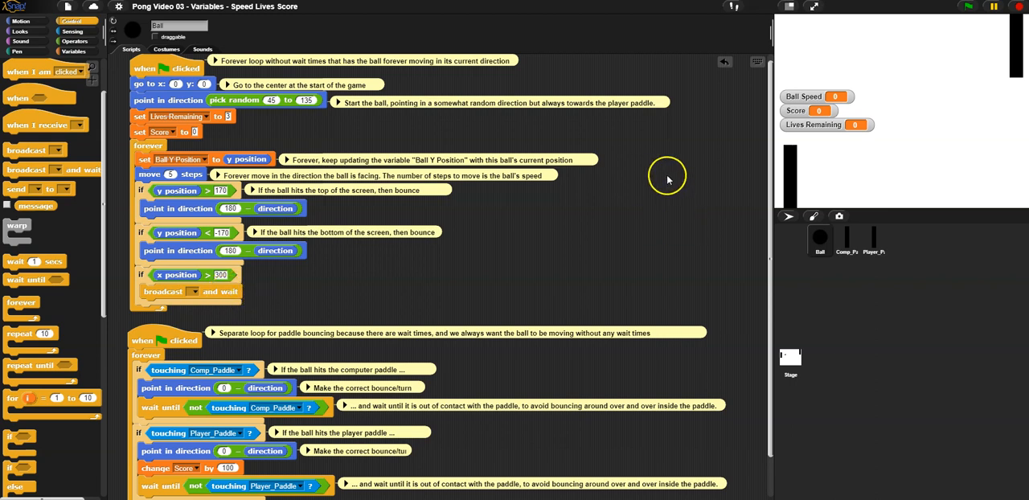
pyautogui.moveTo(225, 297)
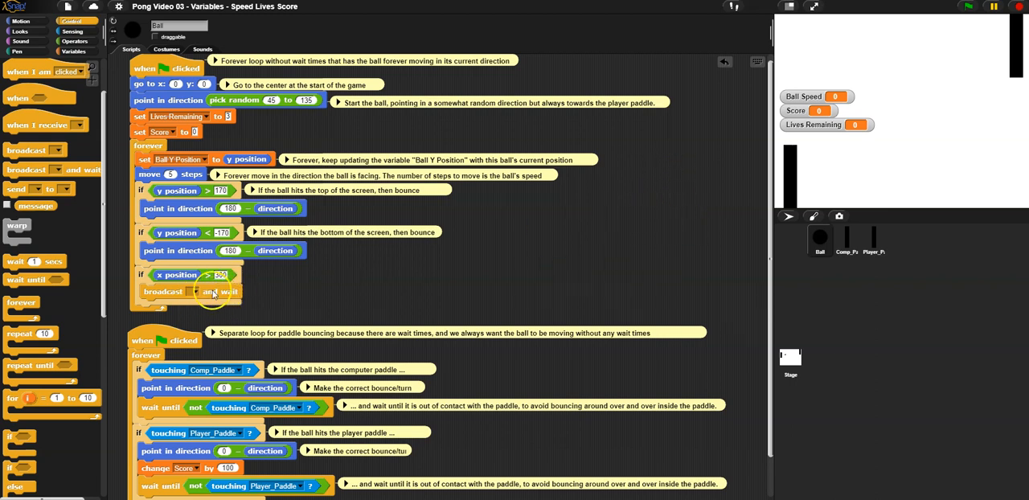
pyautogui.moveTo(486, 243)
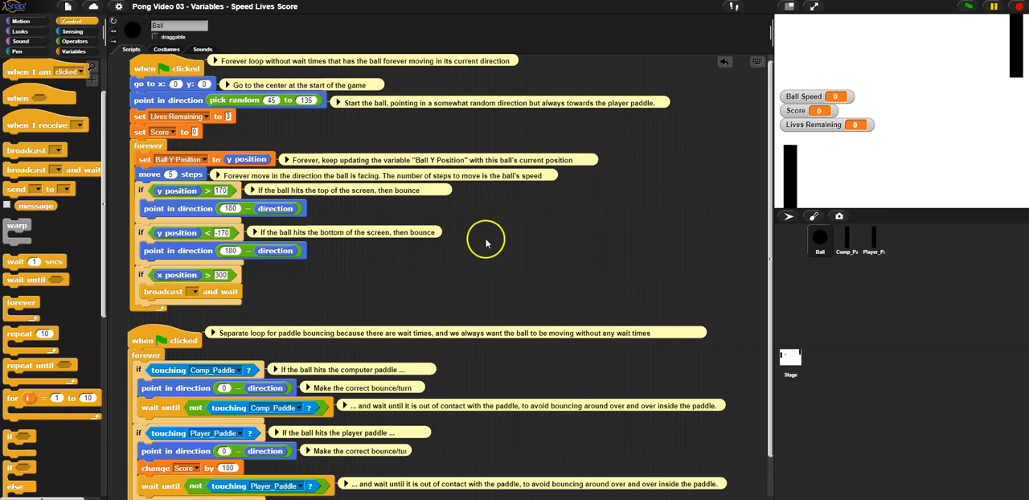
pyautogui.moveTo(192, 298)
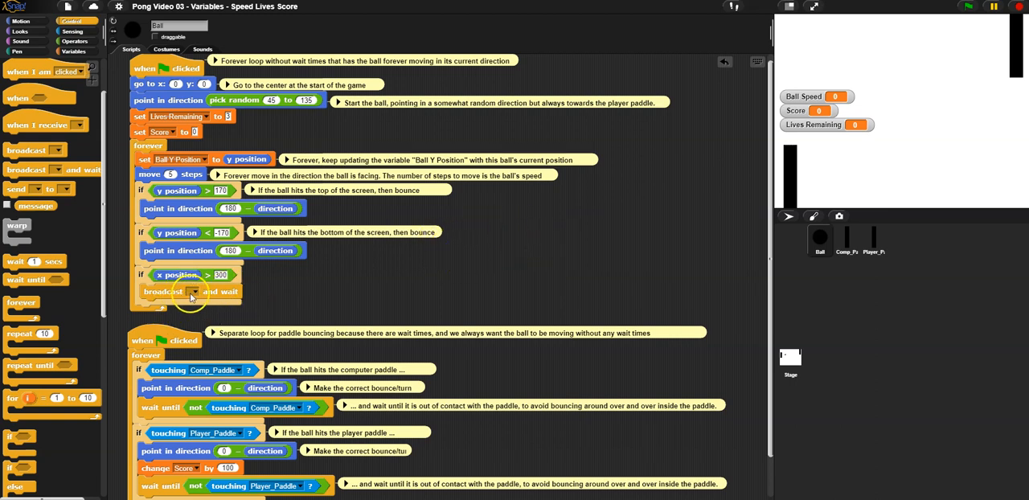
pyautogui.click(193, 291)
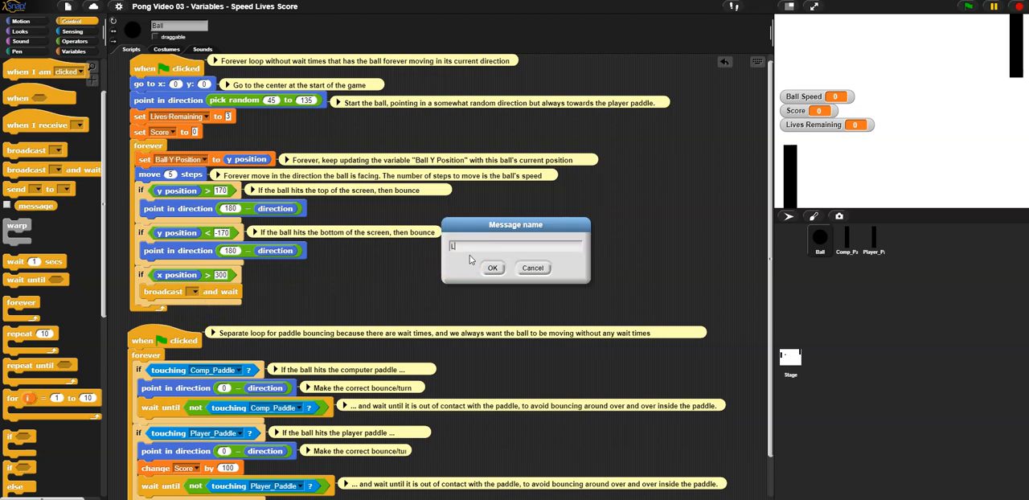
pyautogui.write('Lose a Life')
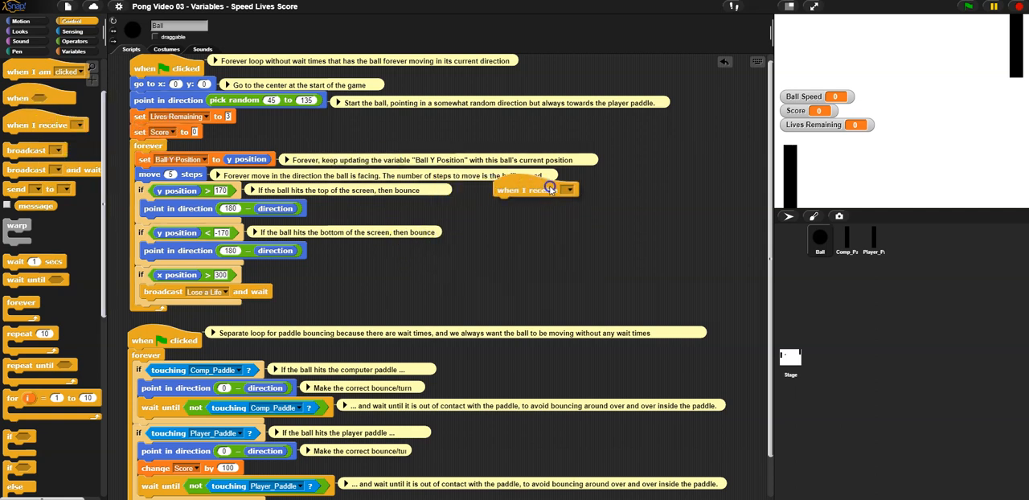
# Step: Add a 'when I receive Lose a Life' handler script to the ball
pyautogui.rightClick(579, 251)
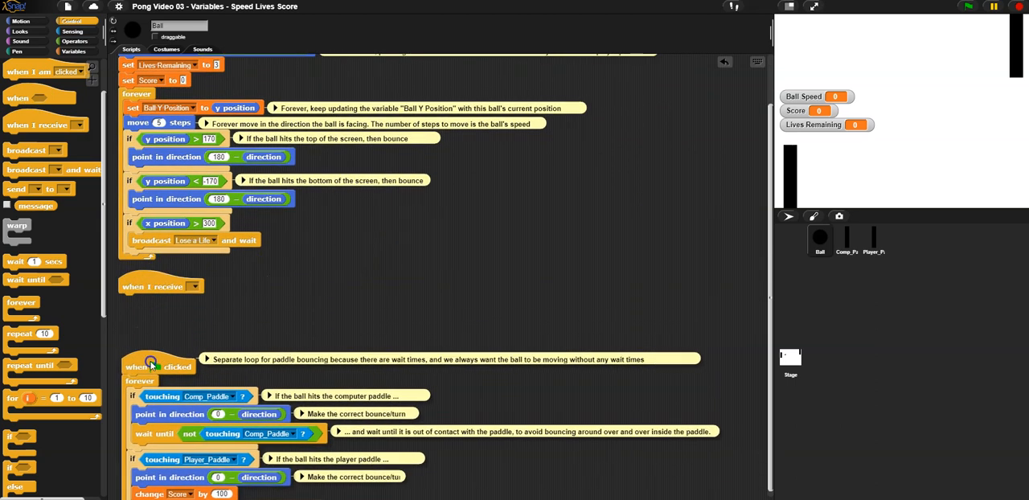
pyautogui.click(193, 286)
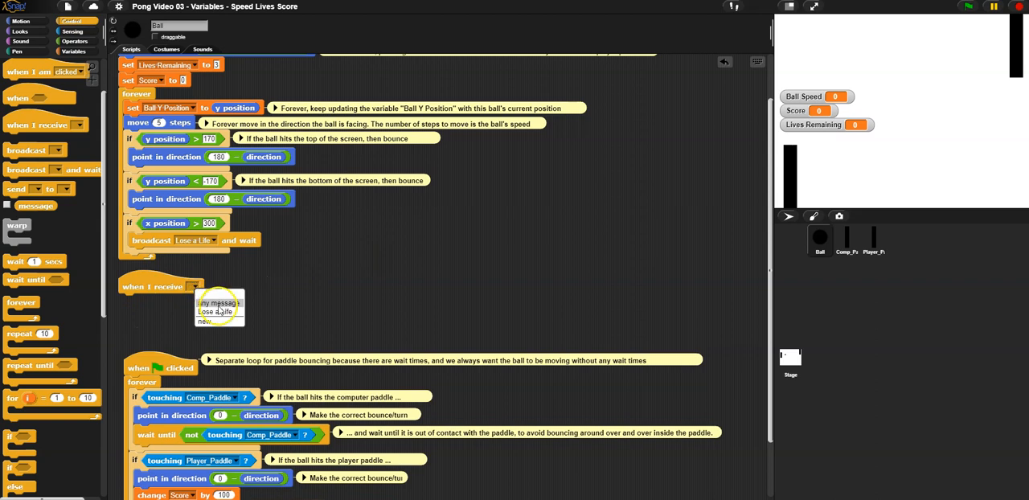
pyautogui.click(211, 312)
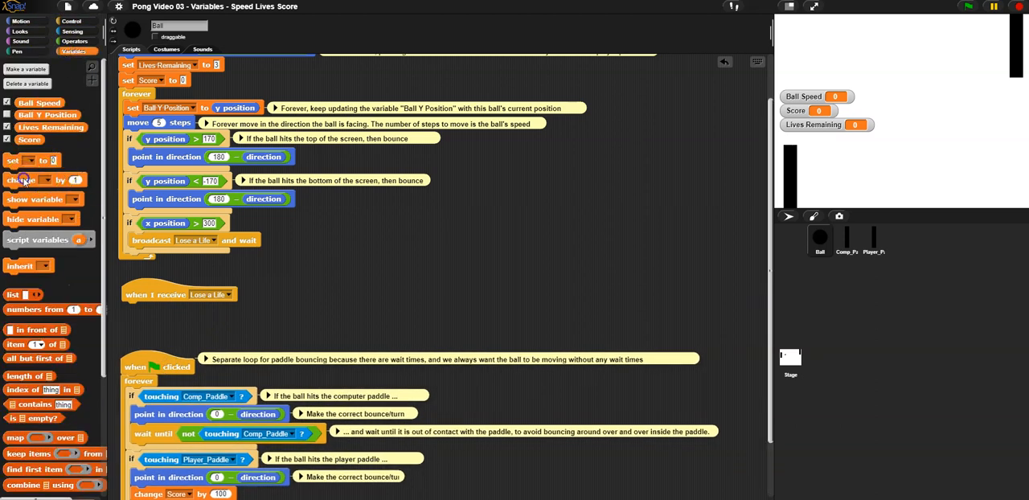
# Step: Have the handler change Lives Remaining by -1
pyautogui.click(169, 309)
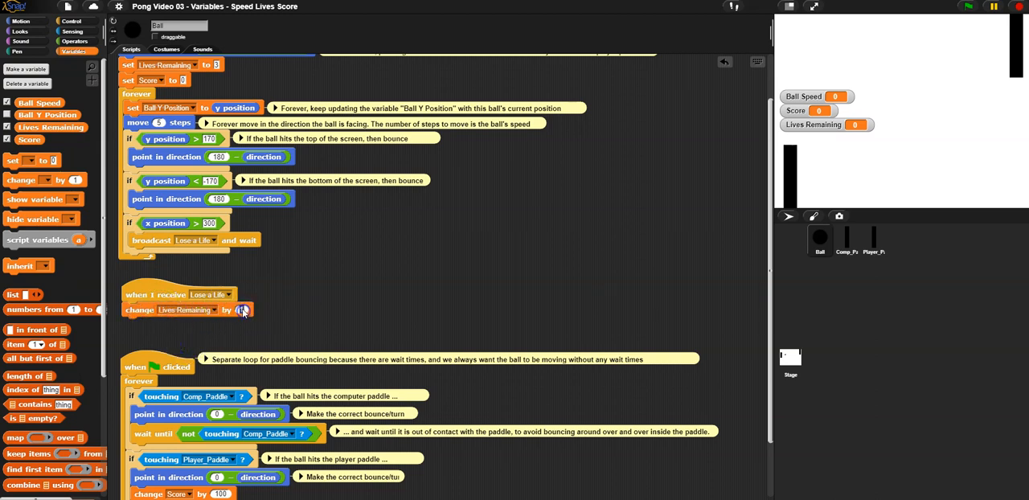
pyautogui.write('-1')
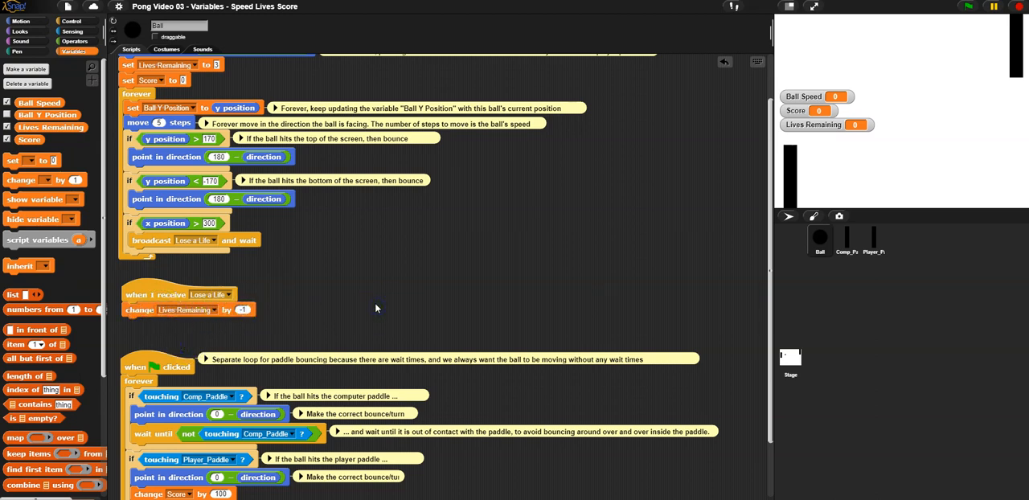
pyautogui.moveTo(369, 306)
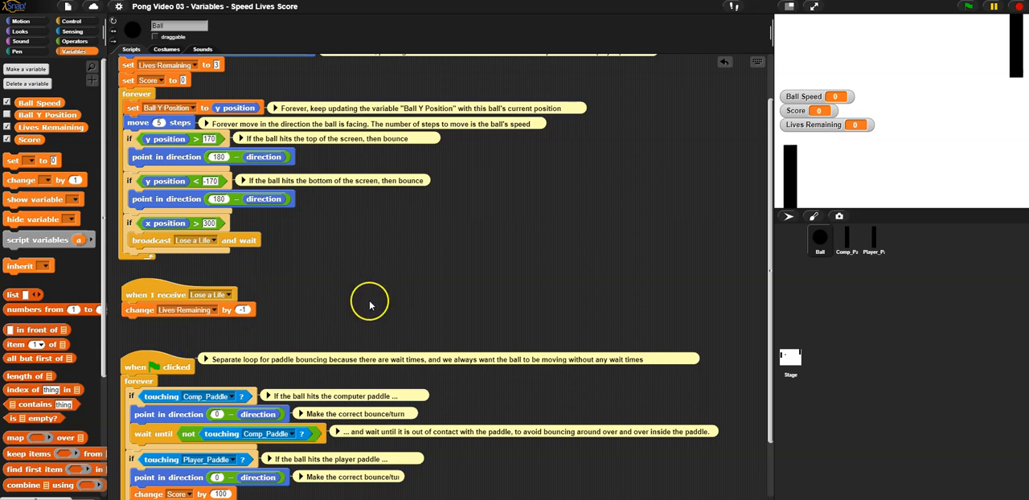
pyautogui.moveTo(62, 164)
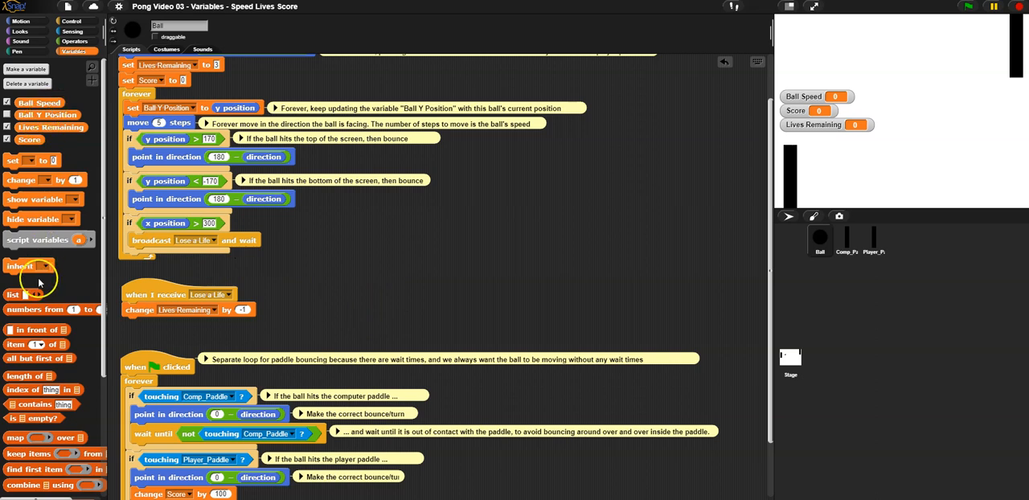
pyautogui.moveTo(784, 109)
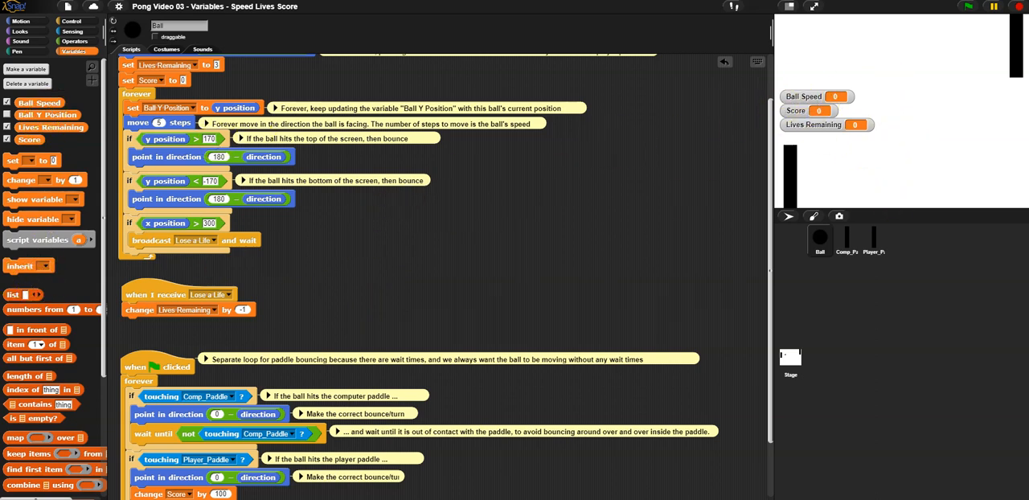
# Step: Show the Motion blocks to add 'go to x: 0 y: 0' to the handler
pyautogui.click(21, 21)
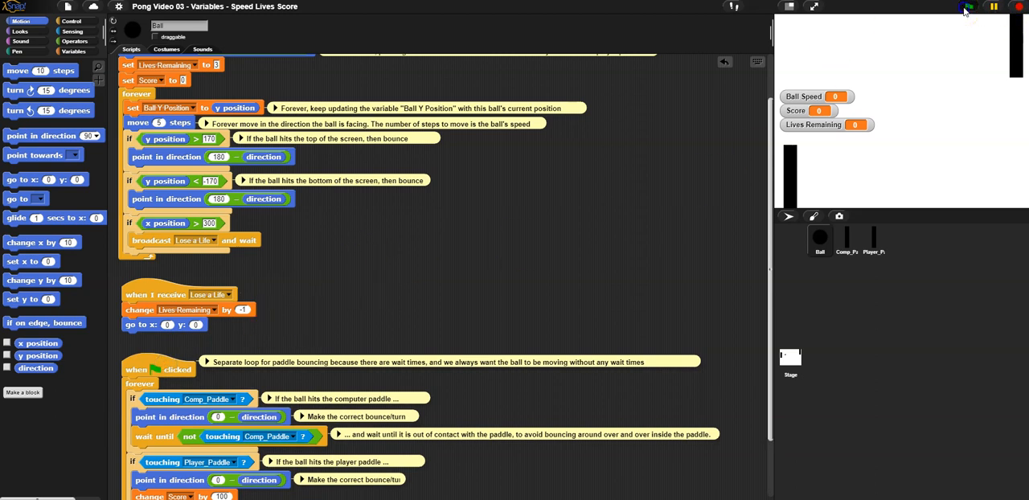
# Step: Run the game with the green flag to test that a missed ball costs a life
pyautogui.click(968, 6)
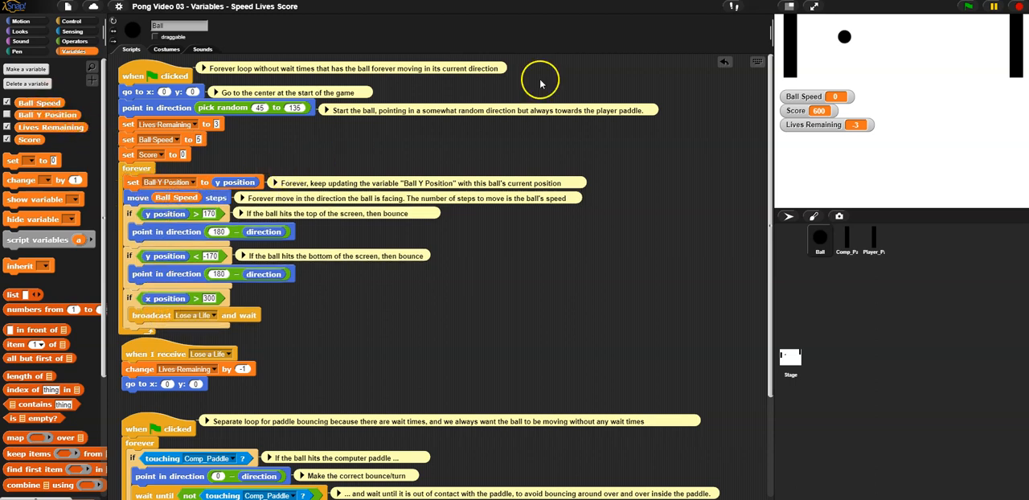
# Step: Start the Pong game and watch Ball Speed read 5 alongside Score and Lives Remaining
pyautogui.click(968, 6)
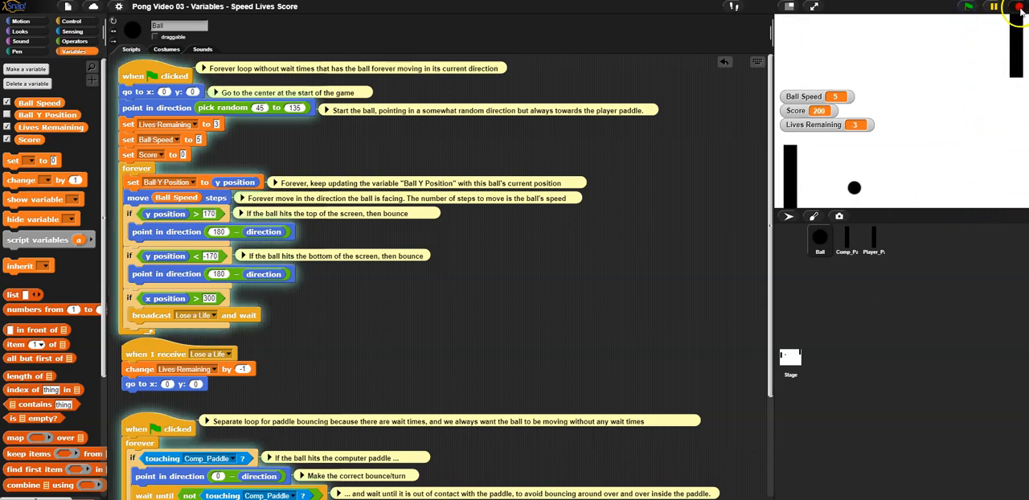
pyautogui.click(968, 7)
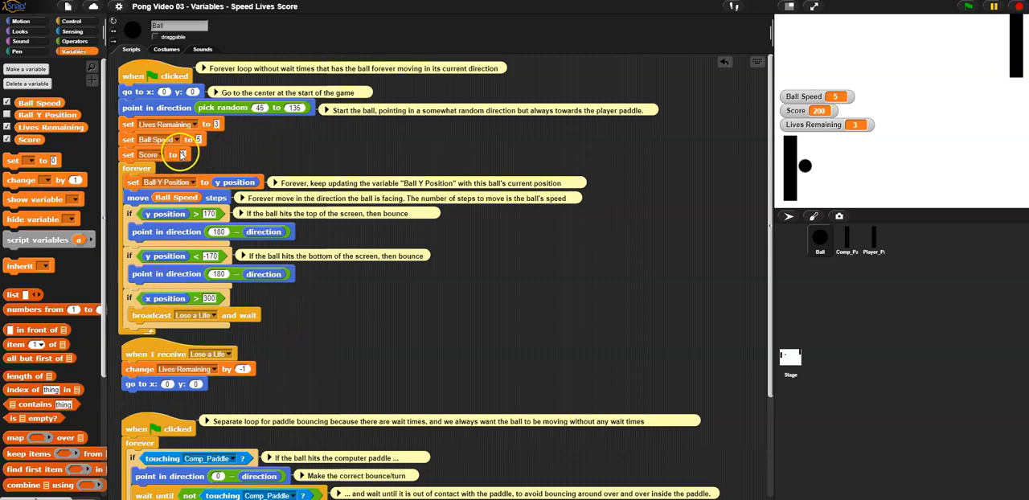
pyautogui.moveTo(173, 153)
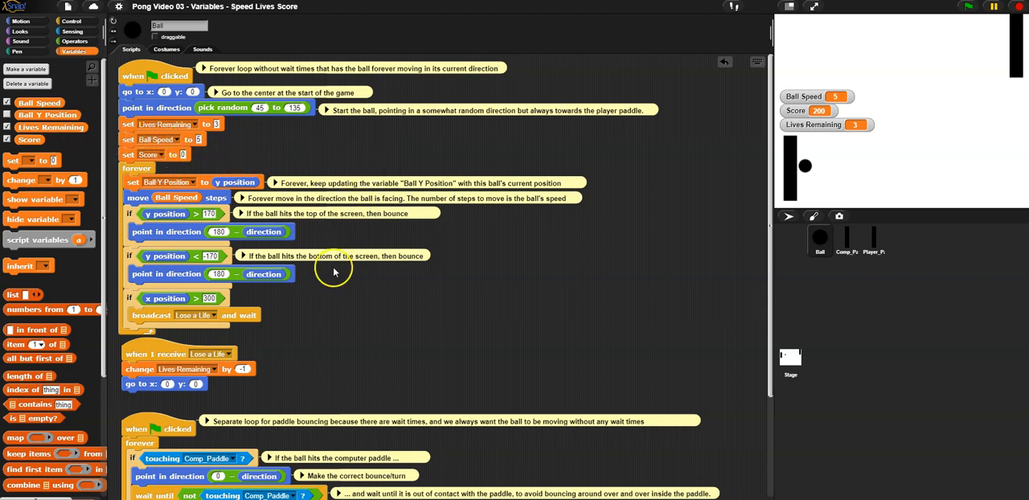
# Step: Add 'change Ball Speed by 1' after 'change Score by 100' in the Player_Paddle bounce
pyautogui.scroll(-3)
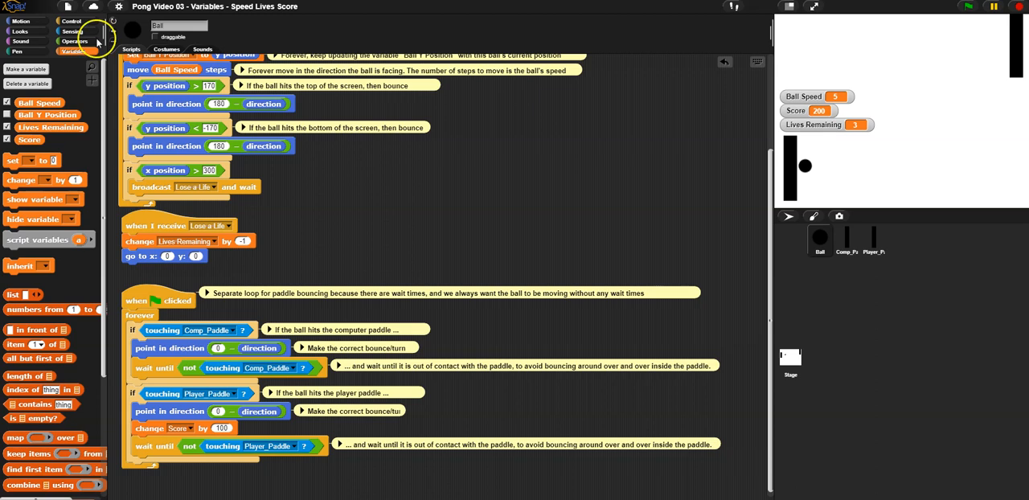
pyautogui.moveTo(193, 418)
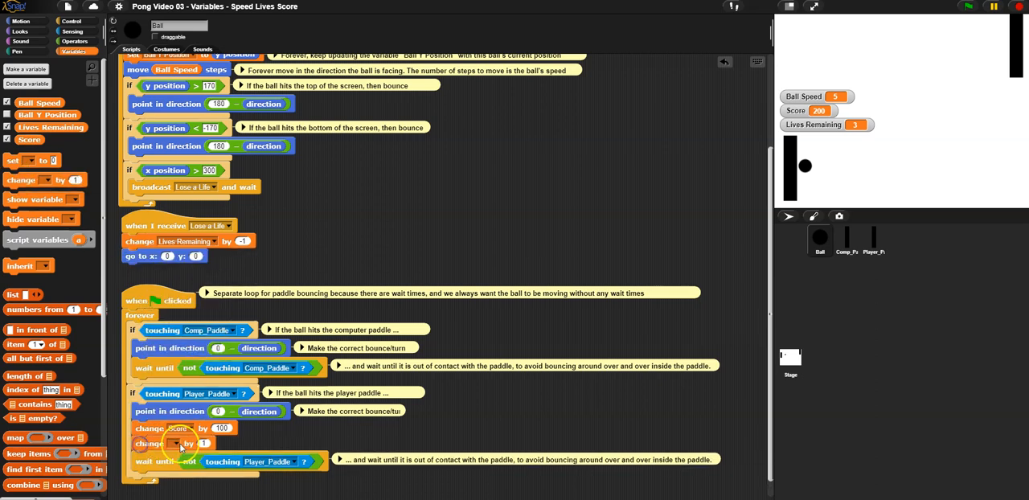
pyautogui.click(178, 444)
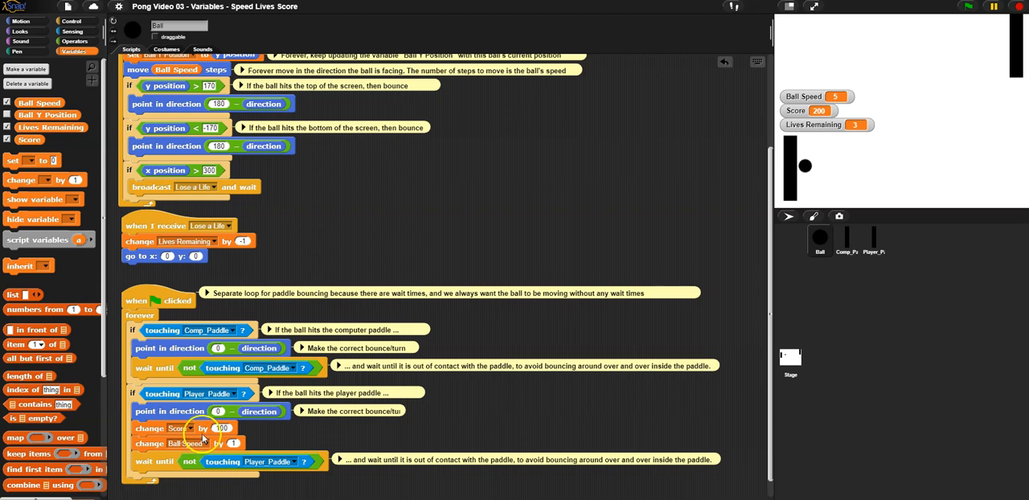
pyautogui.moveTo(209, 399)
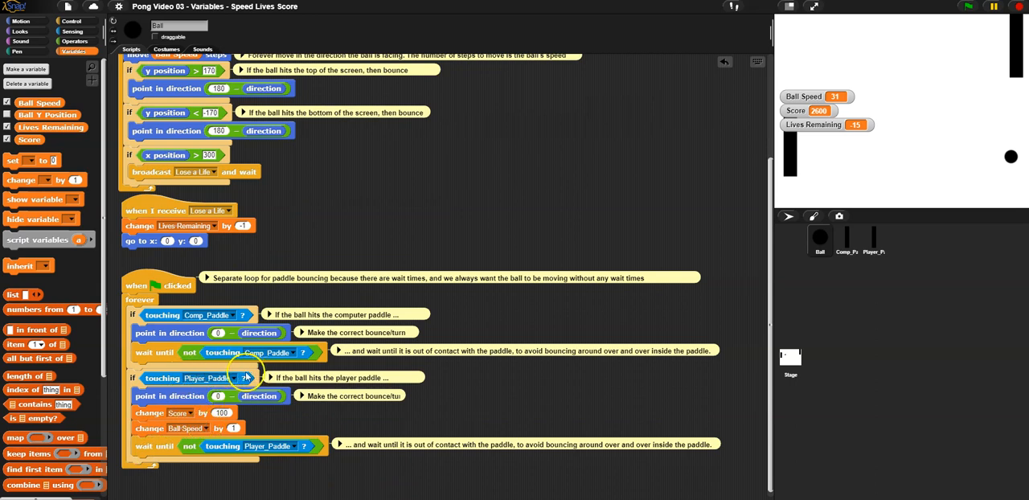
pyautogui.moveTo(216, 451)
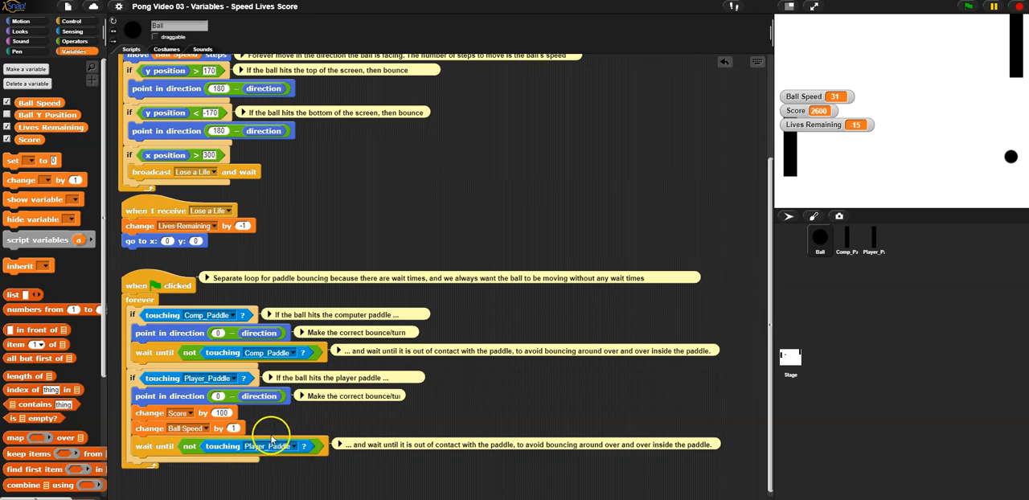
pyautogui.moveTo(274, 438)
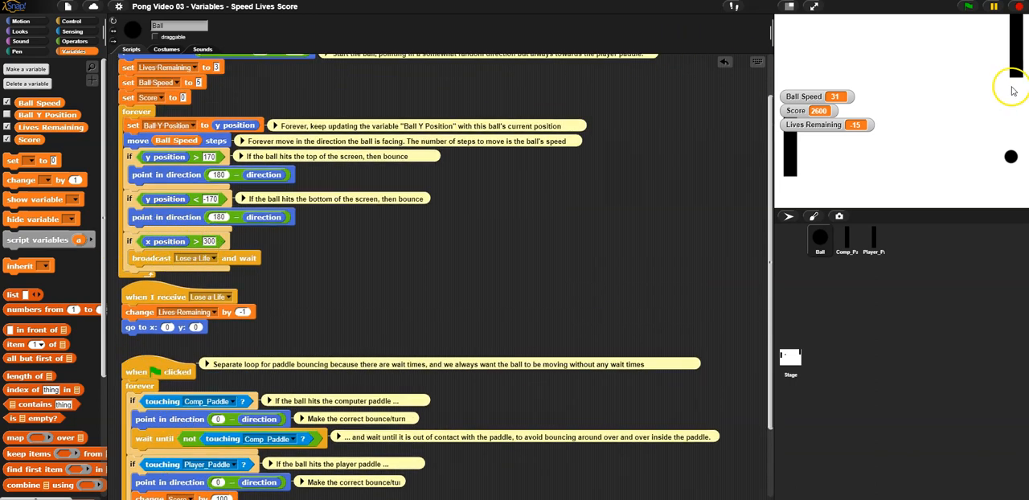
pyautogui.moveTo(216, 324)
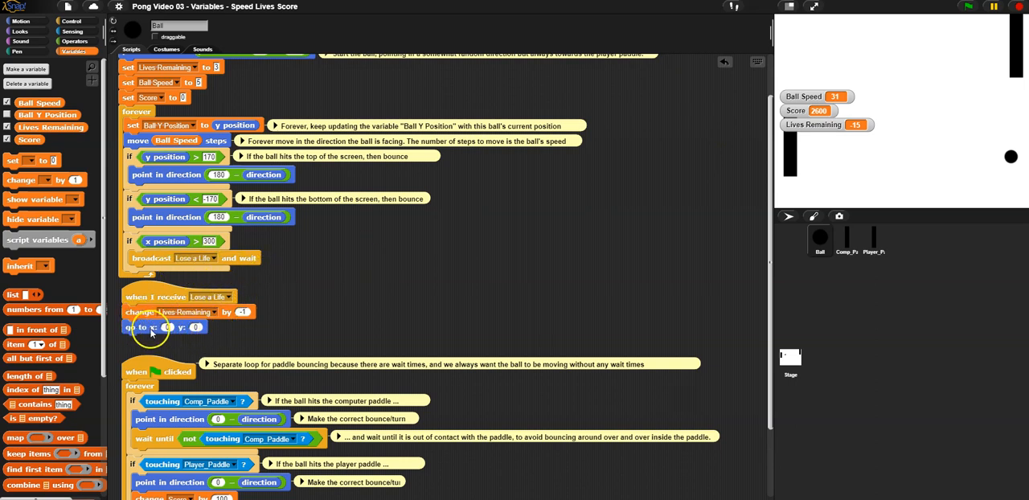
pyautogui.moveTo(180, 335)
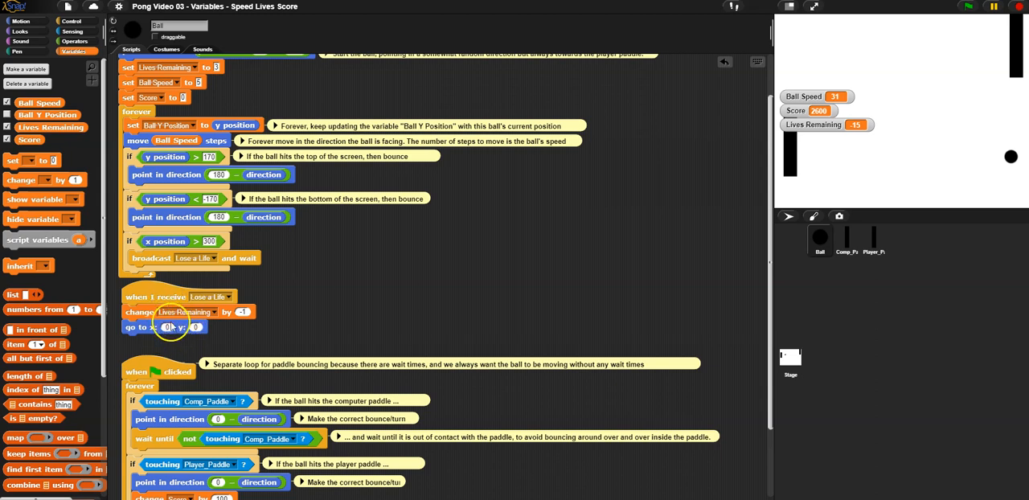
pyautogui.moveTo(173, 303)
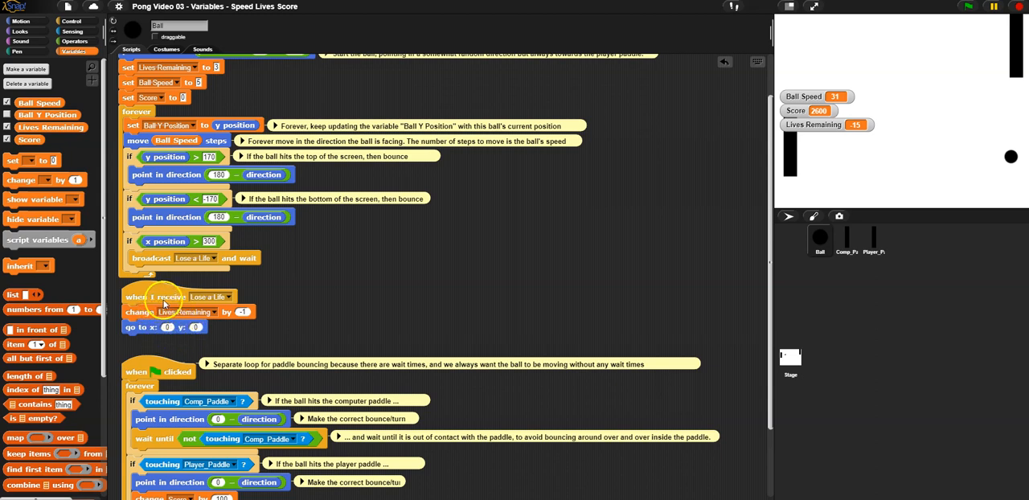